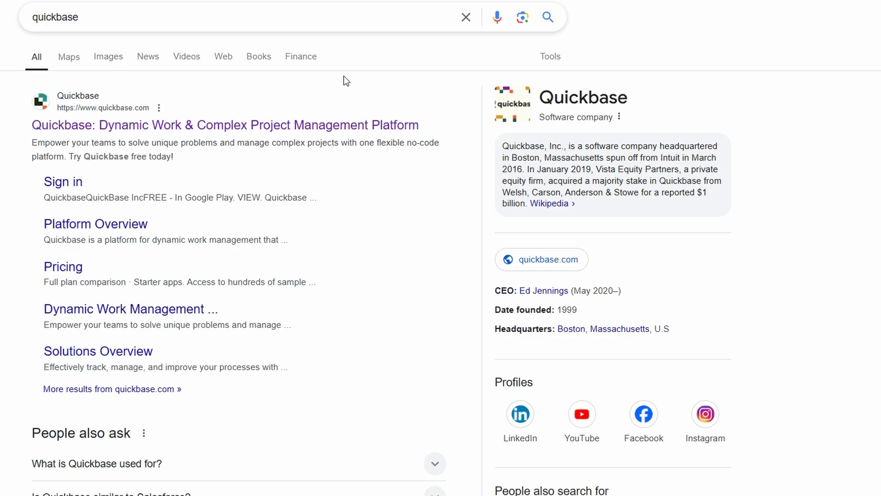
# Open the Quickbase website from the Google results and begin browsing down its homepage.
pyautogui.click(225, 124)
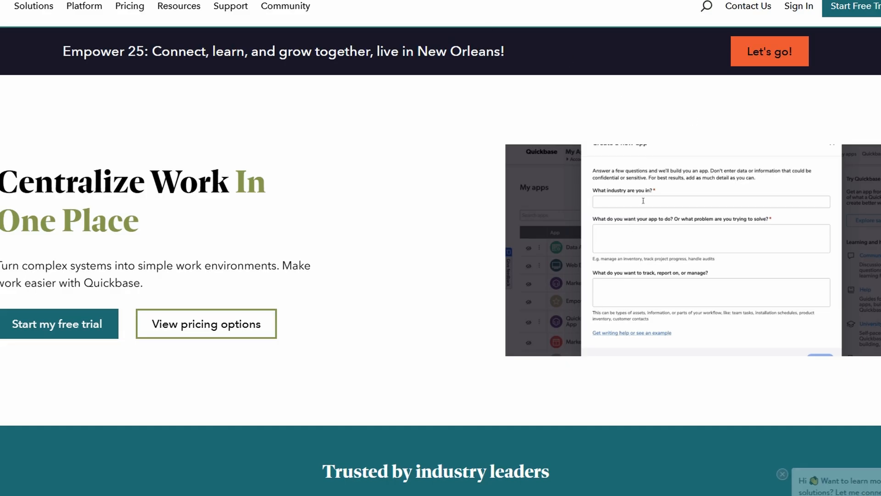
pyautogui.write('Construction')
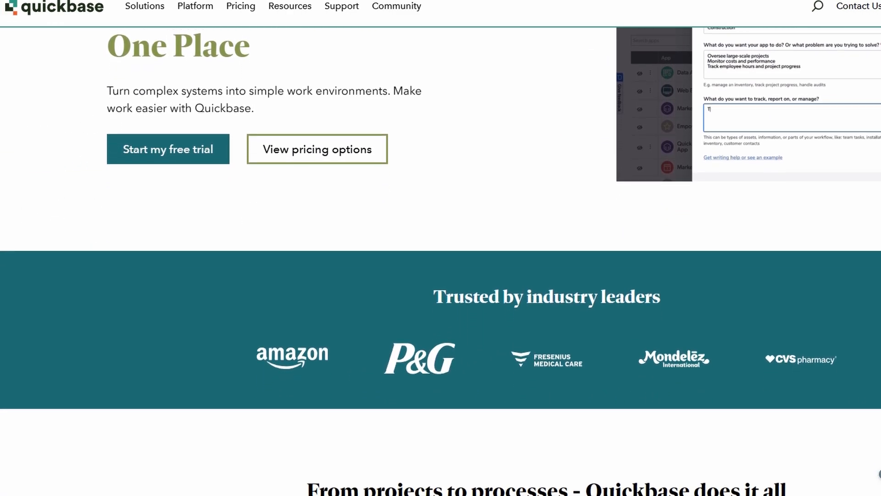
pyautogui.scroll(-3)
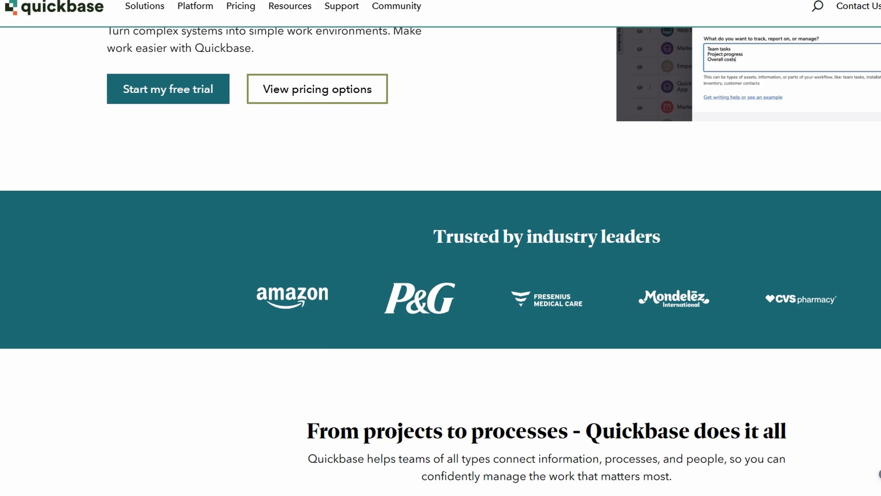
pyautogui.scroll(-3)
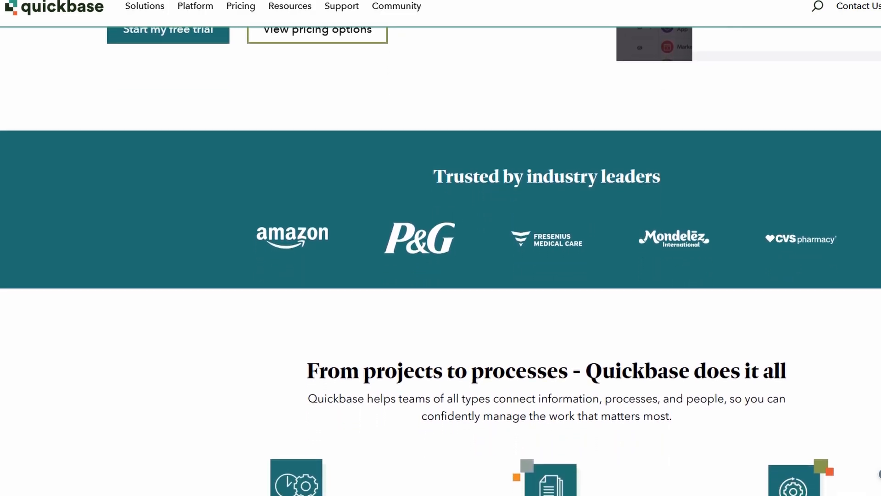
pyautogui.scroll(-3)
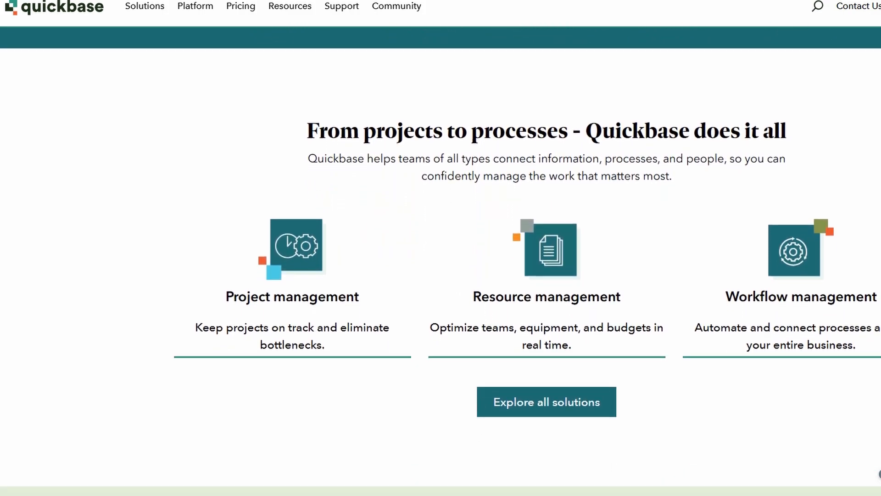
pyautogui.scroll(-3)
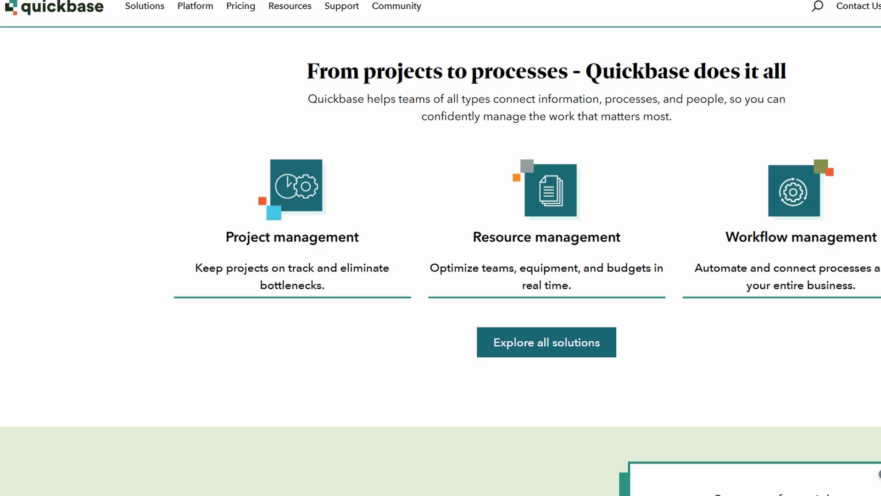
pyautogui.scroll(-3)
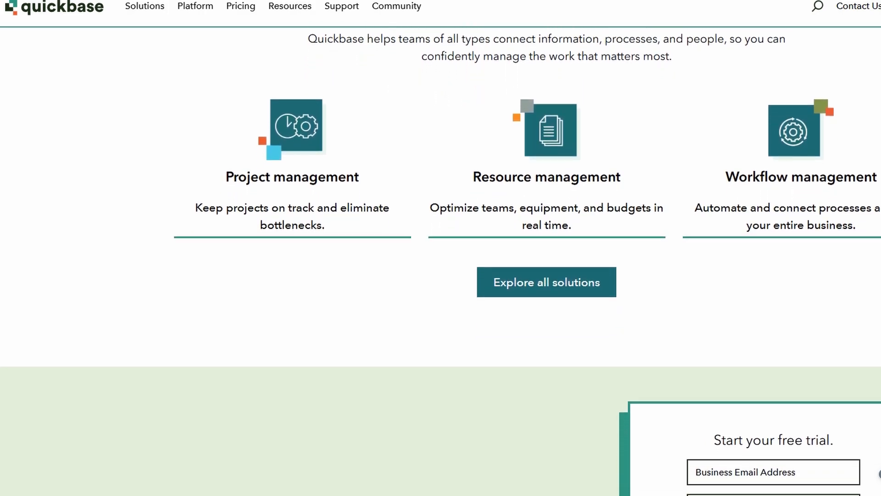
pyautogui.scroll(-3)
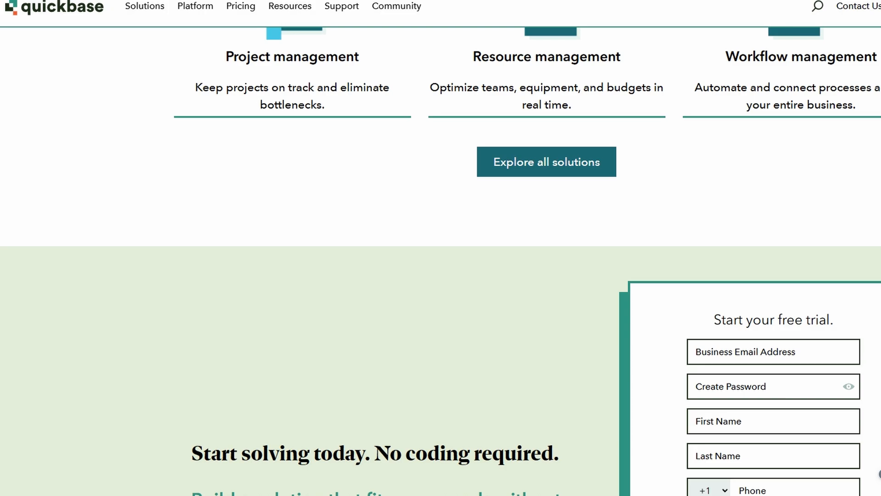
# Continue browsing the rest of the Quickbase homepage down to its lower sections.
pyautogui.scroll(-3)
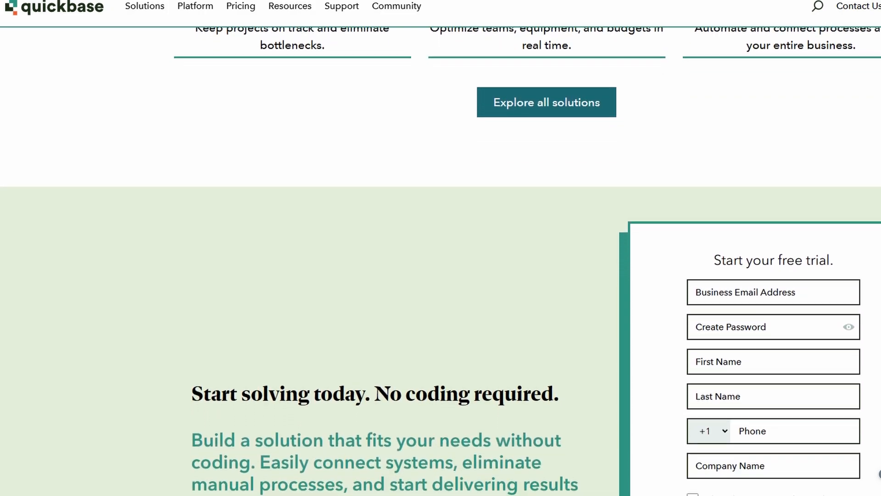
pyautogui.scroll(-3)
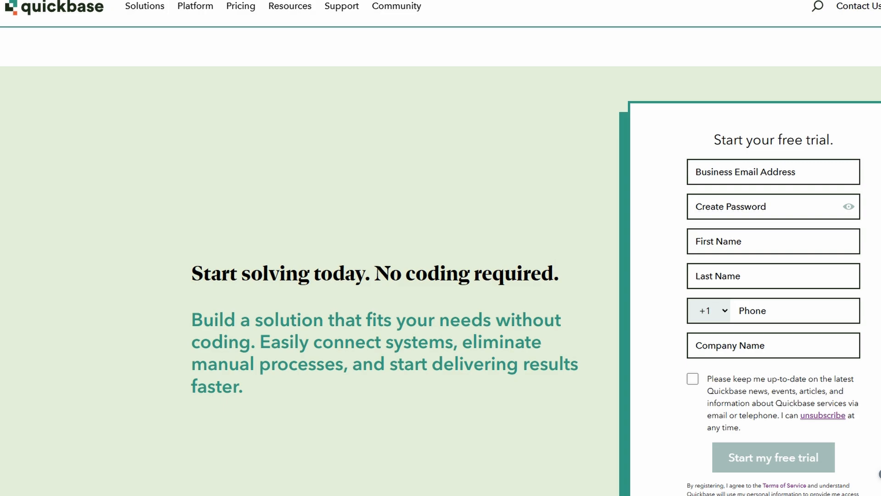
pyautogui.scroll(-3)
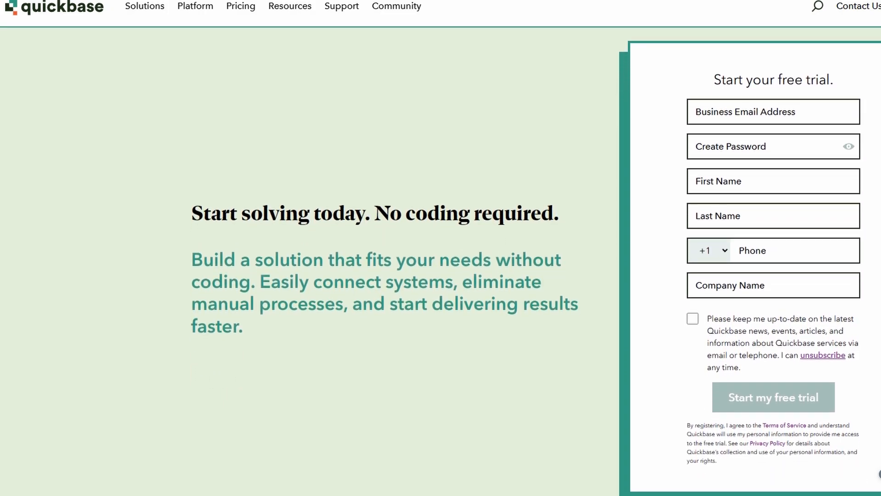
pyautogui.scroll(-3)
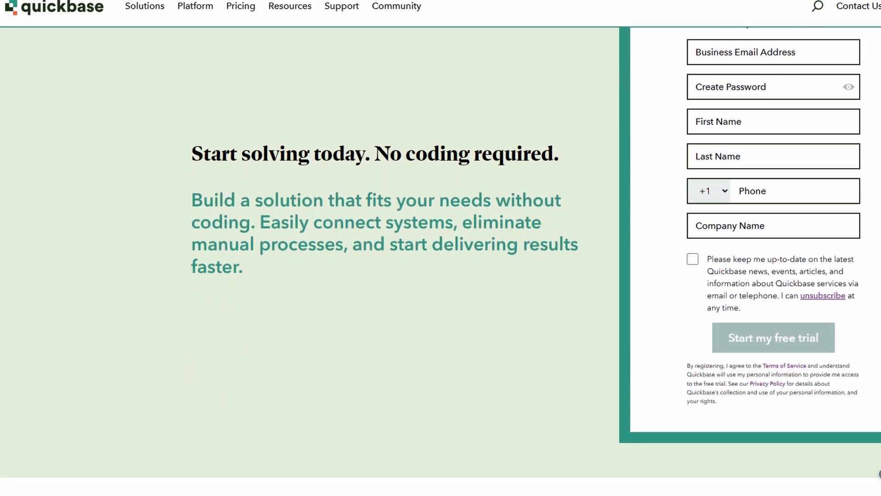
pyautogui.scroll(-3)
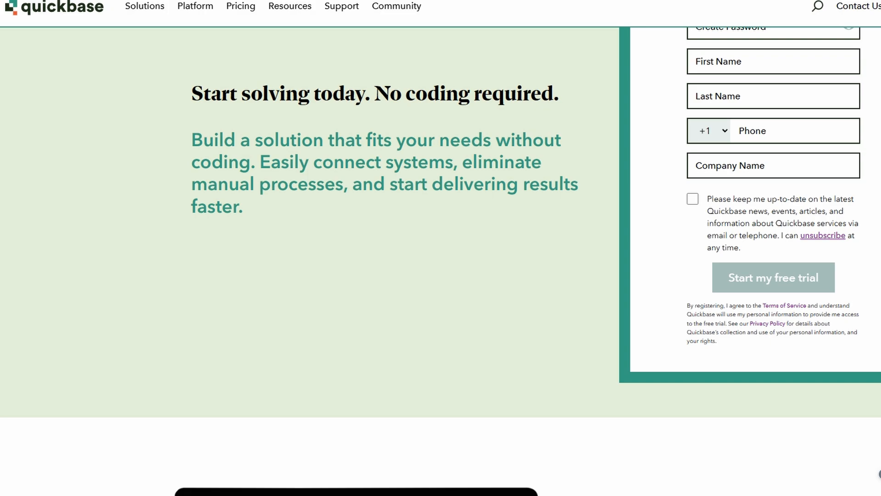
pyautogui.scroll(-3)
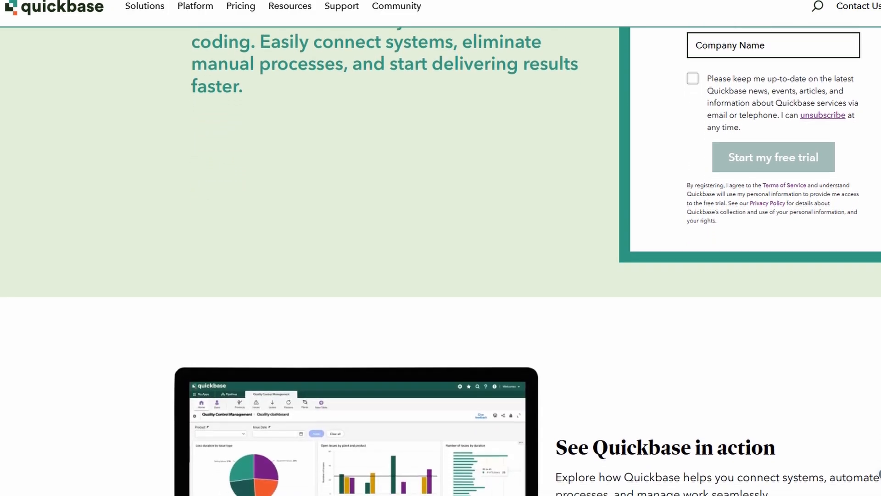
pyautogui.scroll(-3)
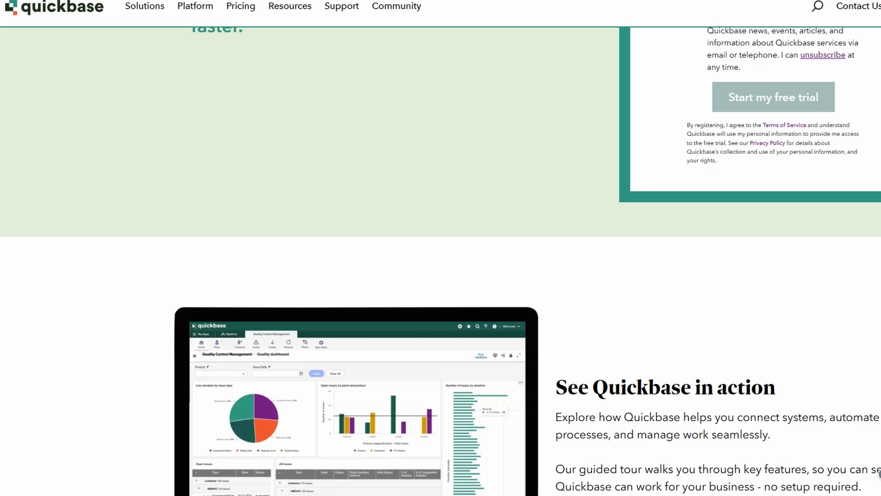
pyautogui.scroll(-3)
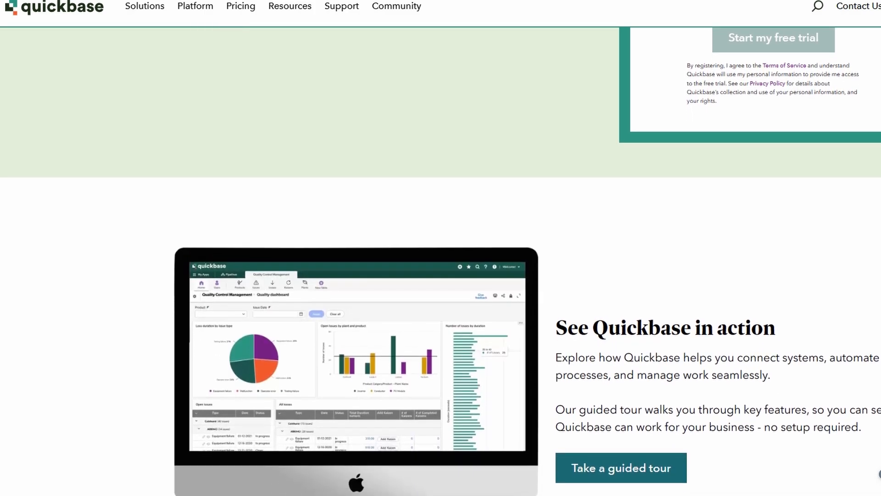
pyautogui.scroll(-3)
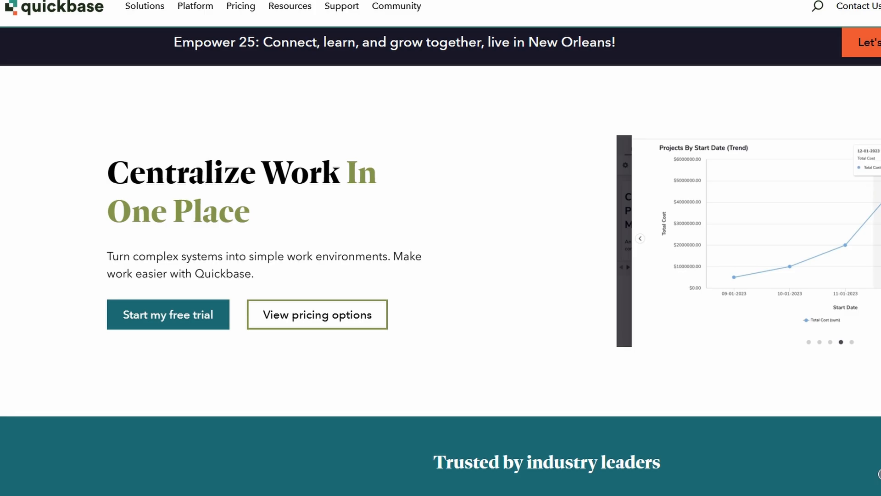
# Start the free trial from the homepage and look over the empty registration page.
pyautogui.click(167, 313)
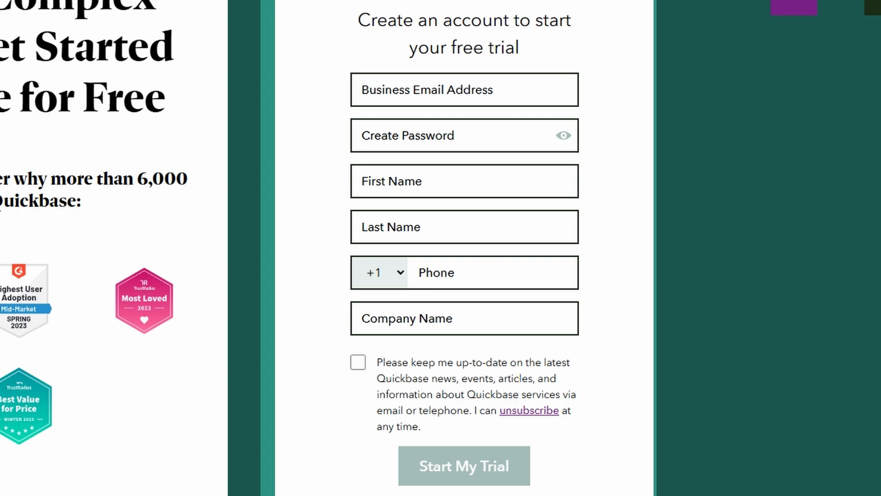
pyautogui.scroll(-3)
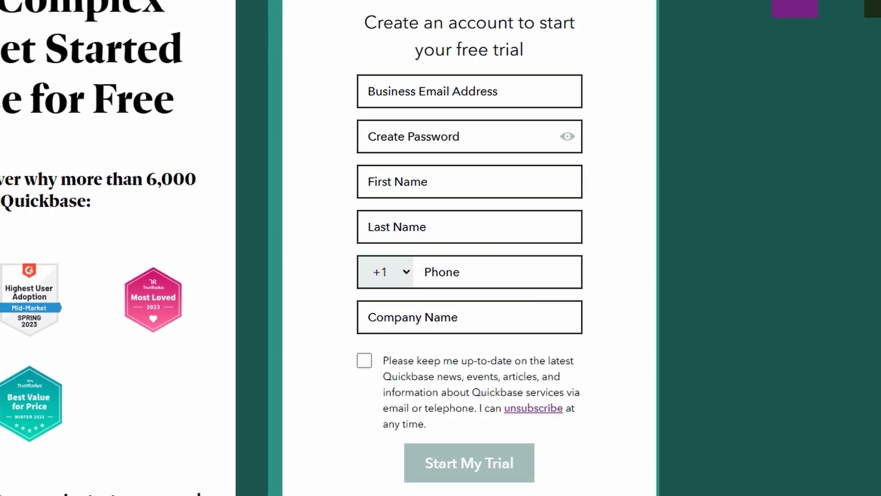
pyautogui.scroll(-3)
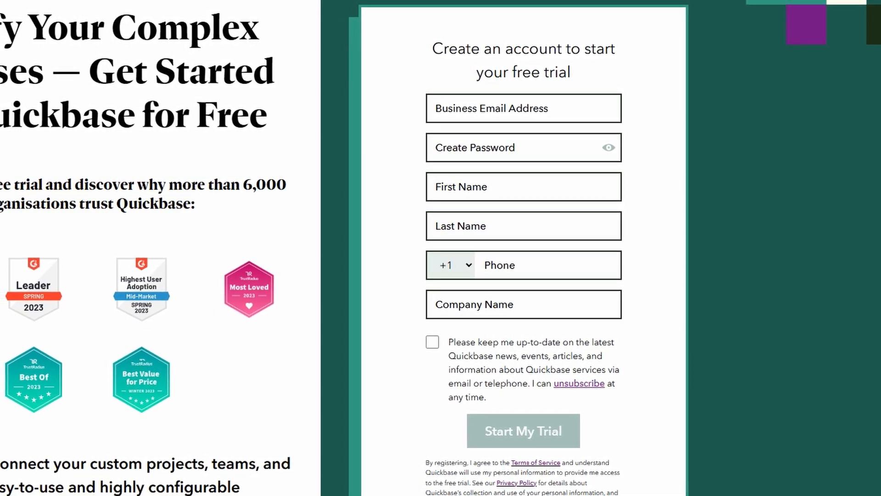
pyautogui.scroll(-3)
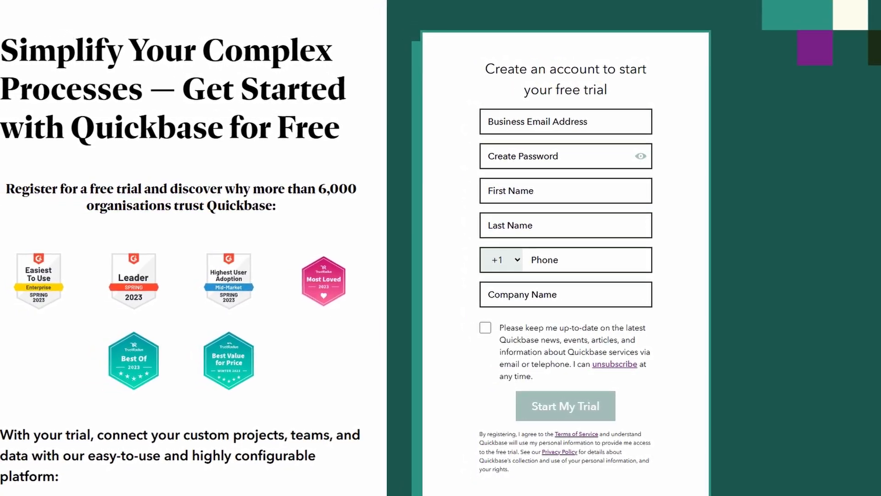
pyautogui.scroll(-3)
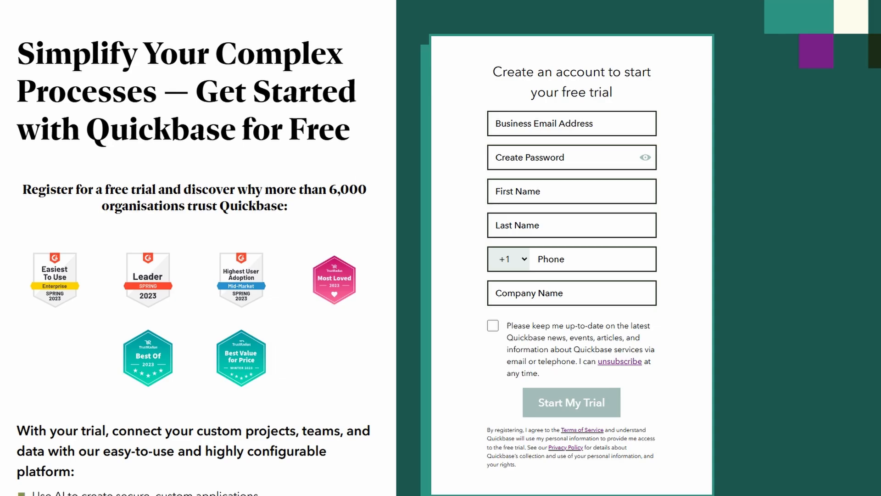
# Skip the template onboarding, close the AI Smart Builder questionnaire and reach the Create a new app dialog.
pyautogui.click(570, 401)
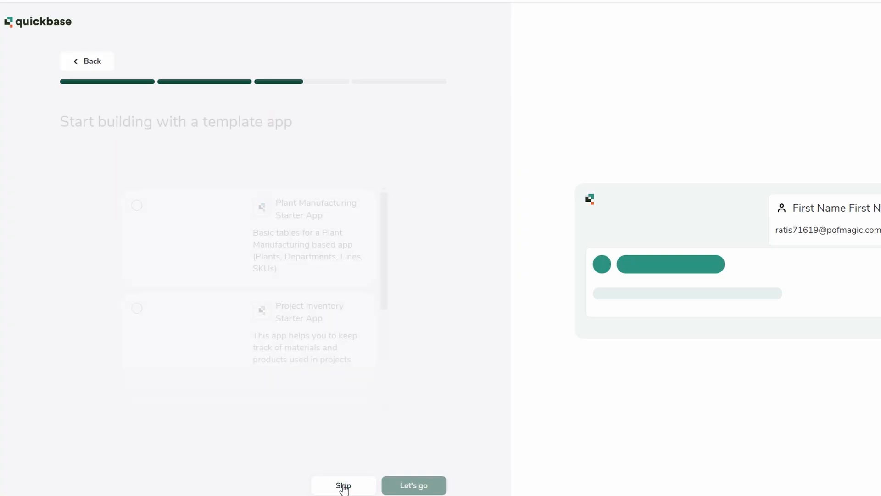
pyautogui.click(343, 484)
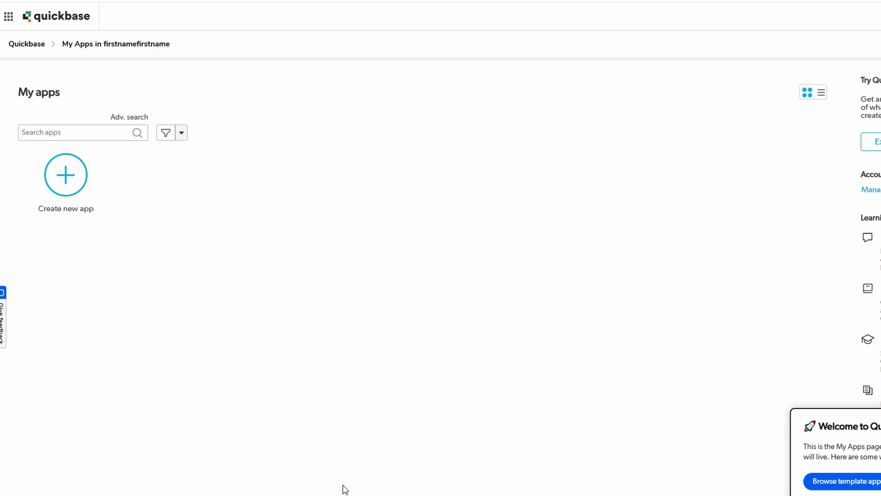
pyautogui.click(66, 174)
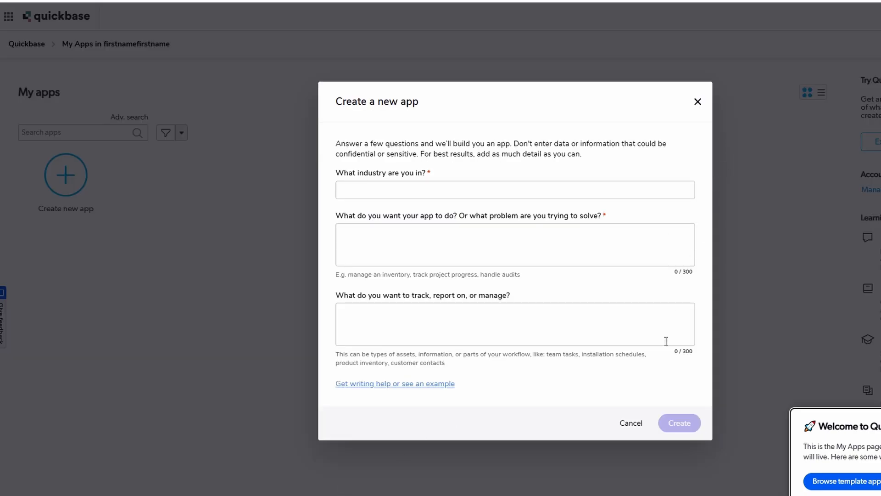
pyautogui.moveTo(697, 102)
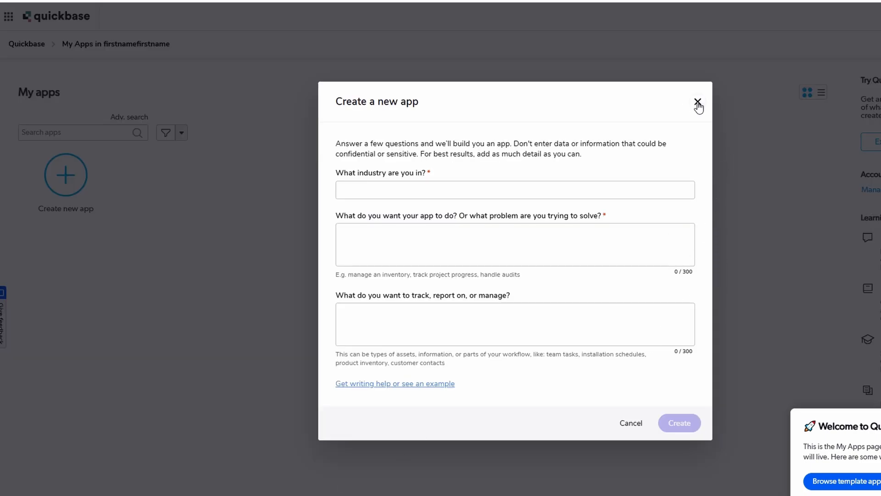
pyautogui.click(697, 105)
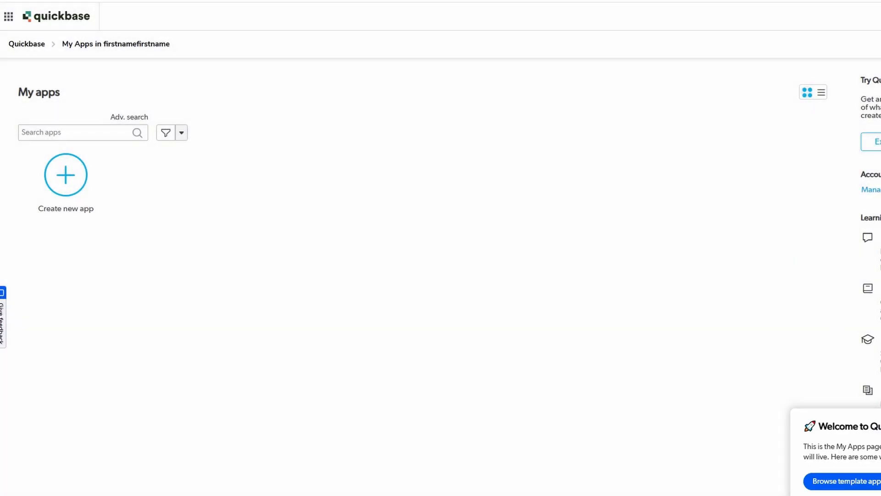
pyautogui.click(9, 16)
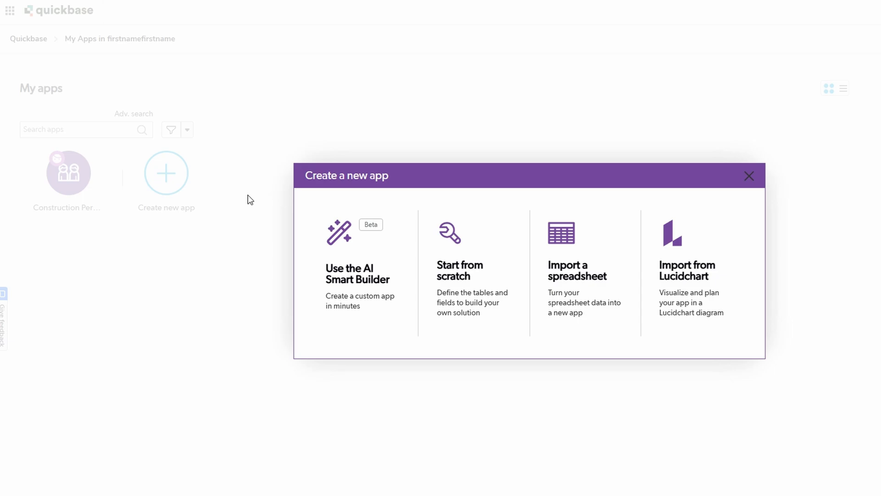
pyautogui.moveTo(567, 257)
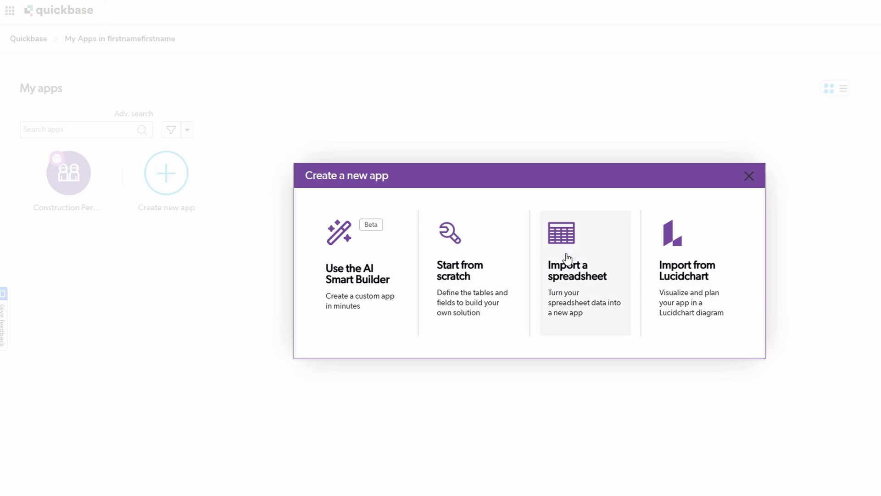
pyautogui.moveTo(487, 244)
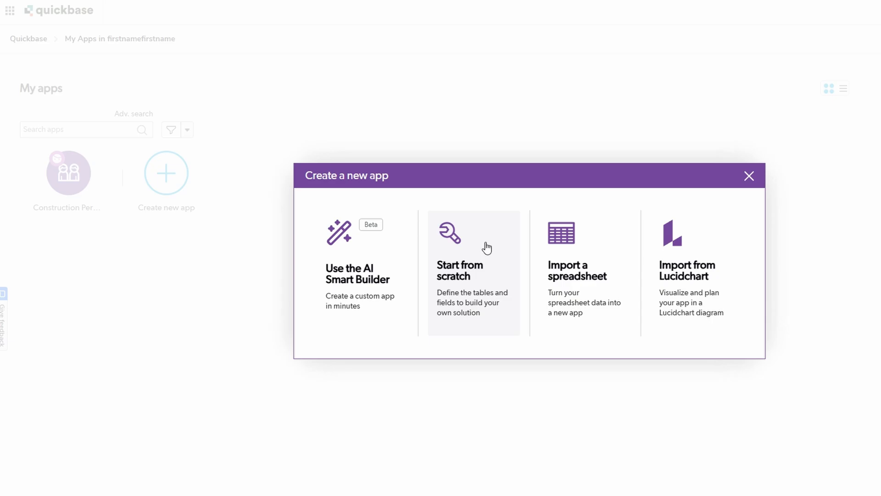
# Choose Start from scratch, briefly peek at the AI smart builder, and land in the blank app builder.
pyautogui.click(473, 273)
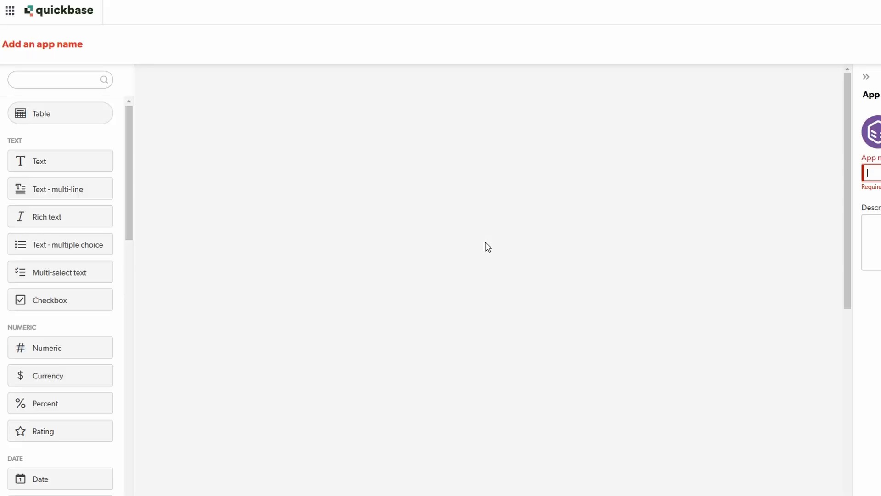
pyautogui.click(174, 171)
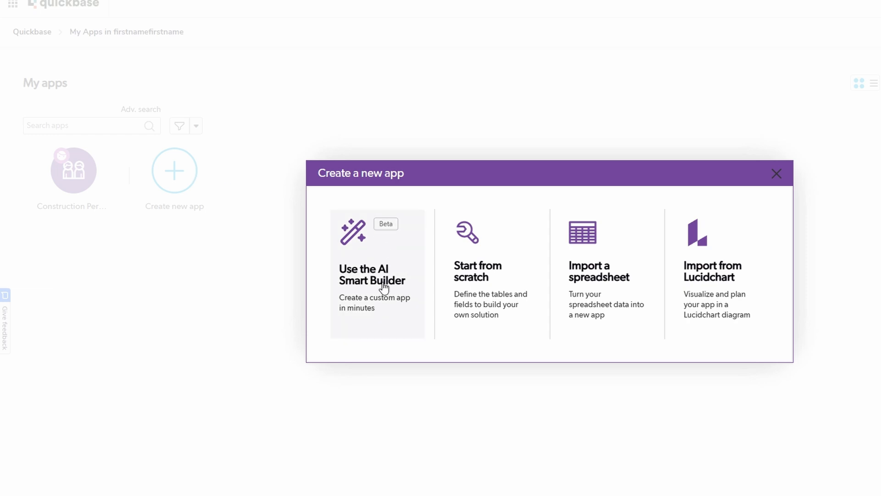
pyautogui.click(372, 274)
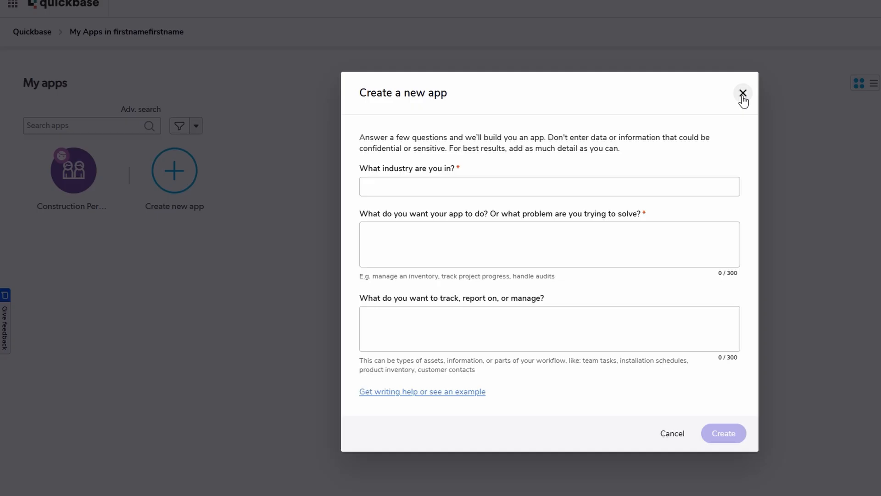
pyautogui.click(742, 93)
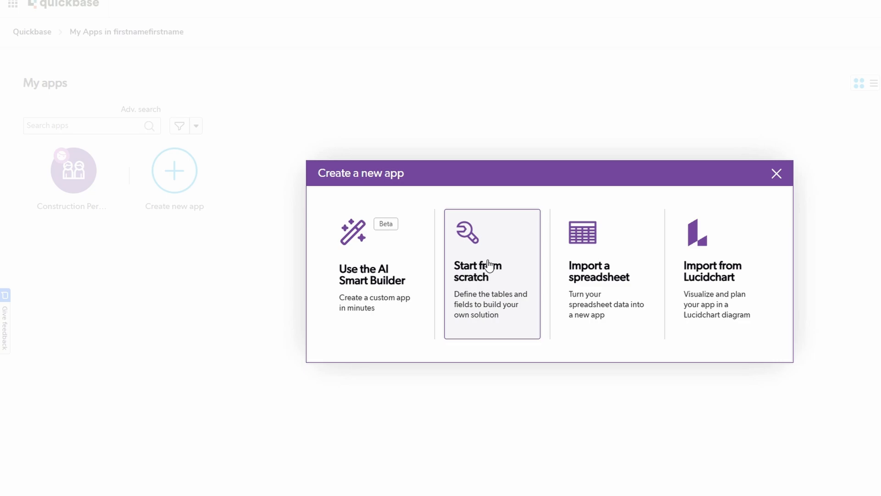
pyautogui.click(490, 272)
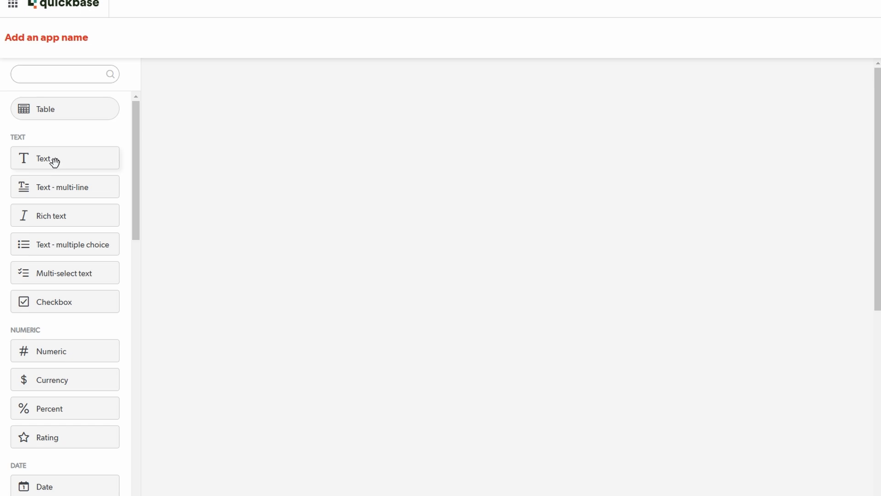
# Add a new unnamed table to the app builder canvas.
pyautogui.click(64, 108)
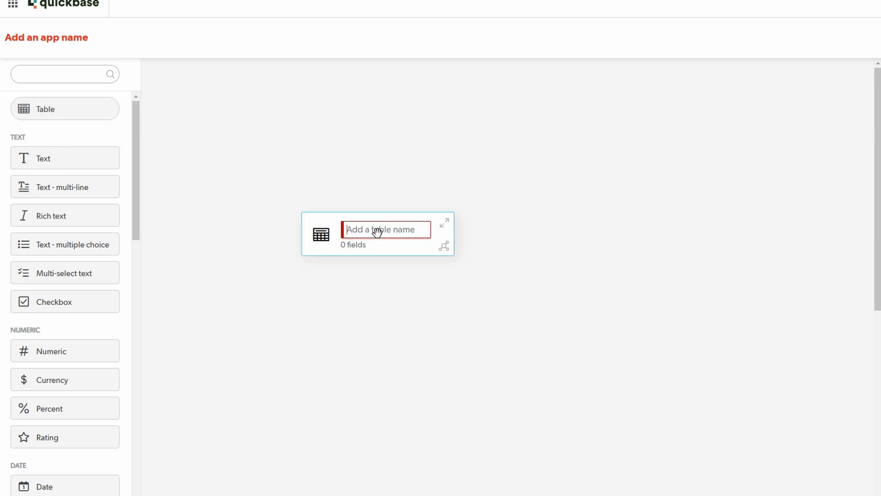
pyautogui.moveTo(449, 221)
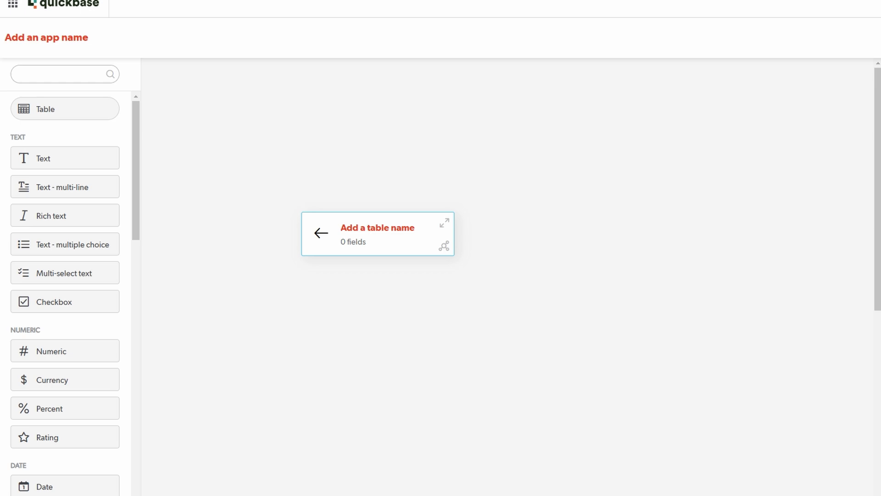
pyautogui.moveTo(29, 302)
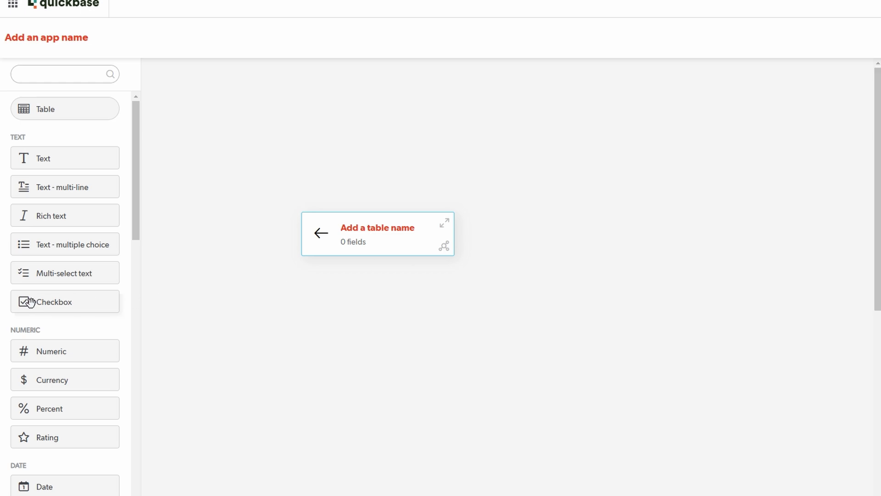
pyautogui.scroll(-3)
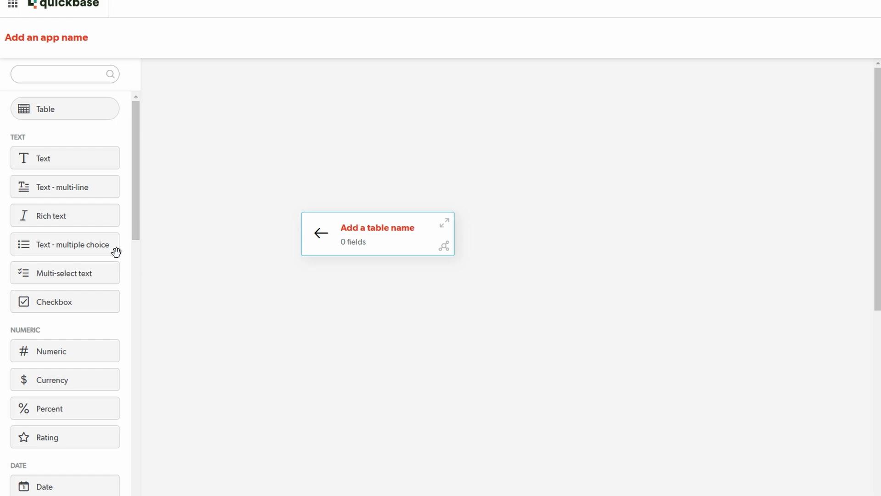
pyautogui.moveTo(86, 268)
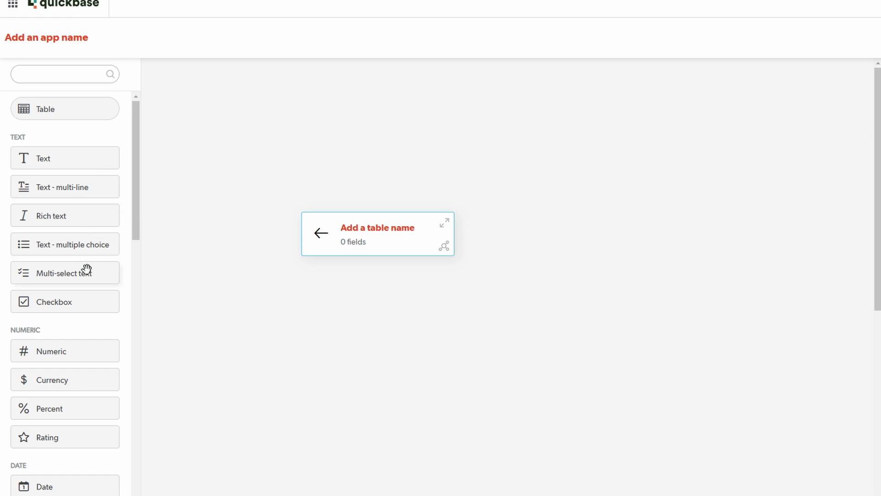
pyautogui.moveTo(64, 244)
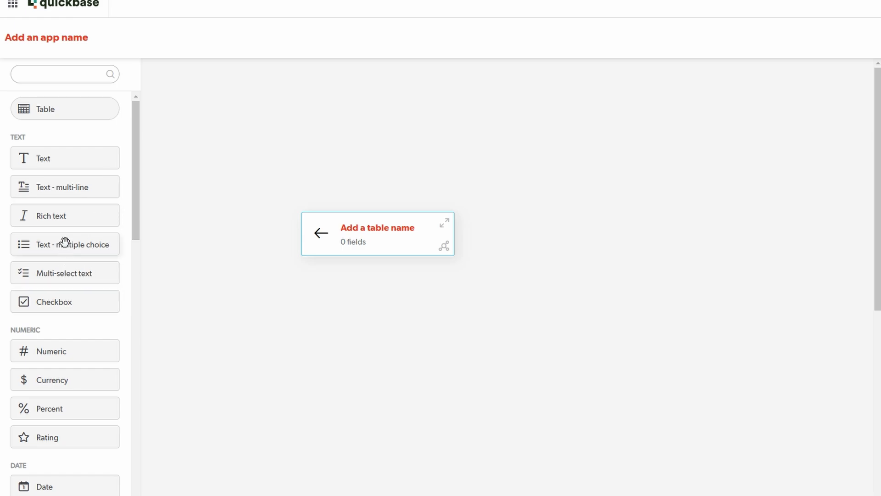
pyautogui.moveTo(524, 279)
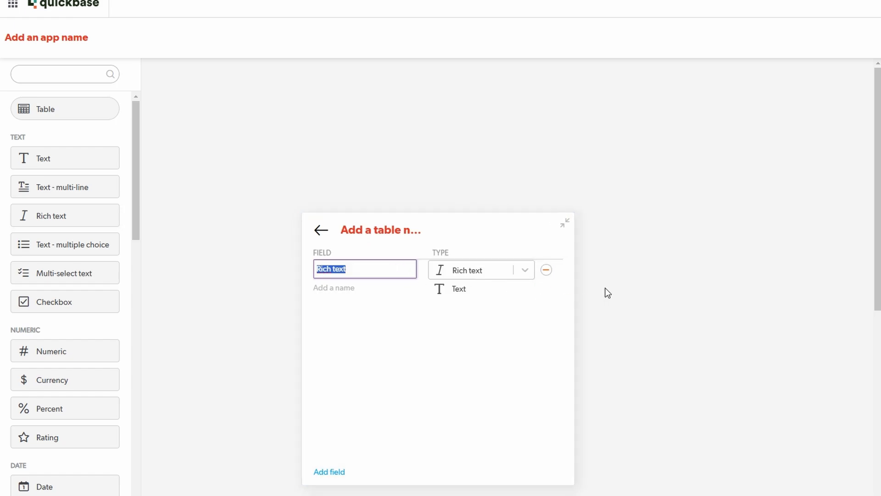
# Add a Date field to the table and bring up the table-to-table relationship setup.
pyautogui.scroll(-3)
pyautogui.write('t')
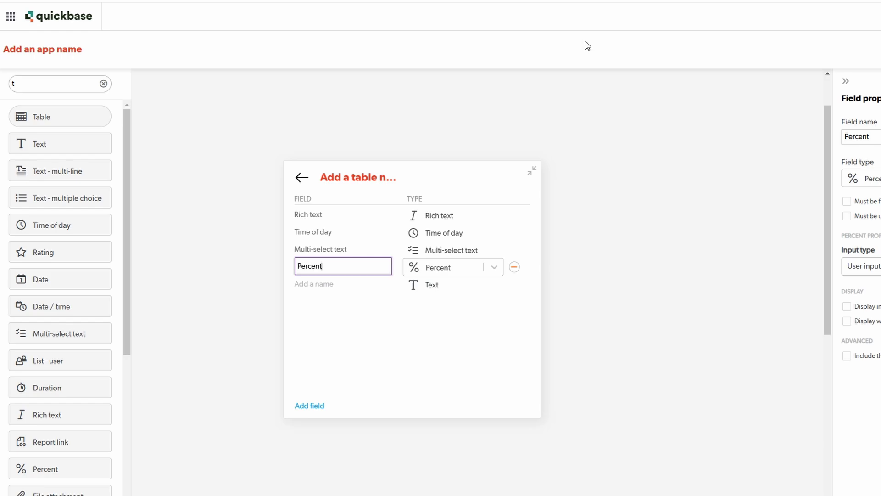
pyautogui.moveTo(571, 52)
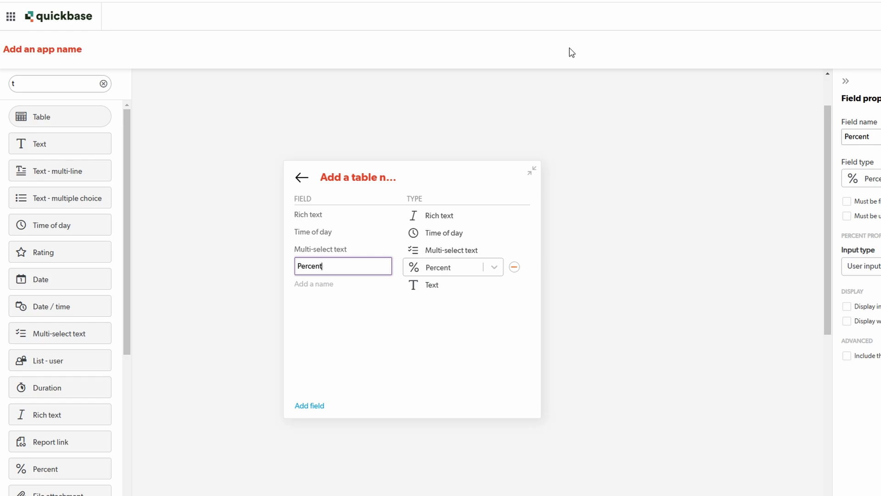
pyautogui.moveTo(547, 53)
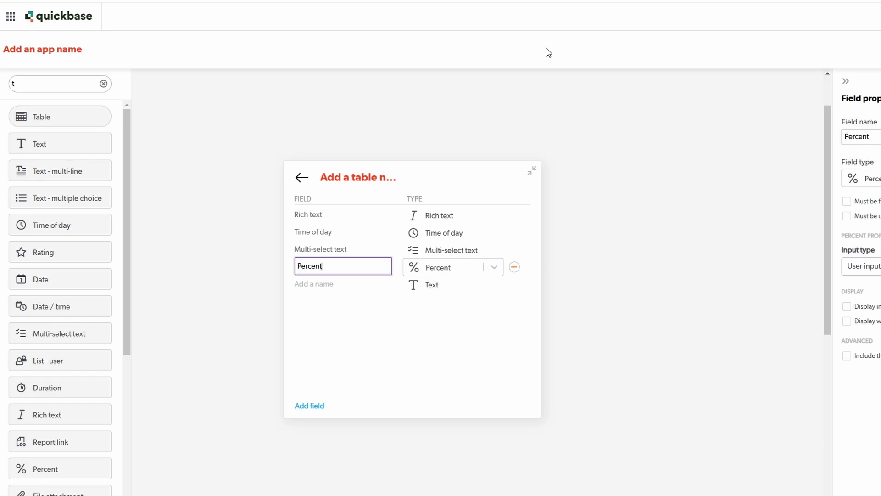
pyautogui.moveTo(257, 174)
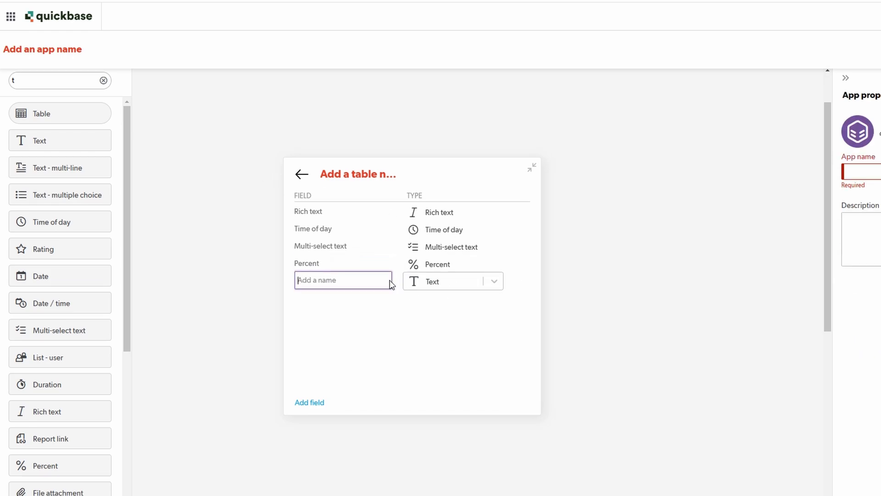
pyautogui.moveTo(60, 276); pyautogui.dragTo(341, 308)
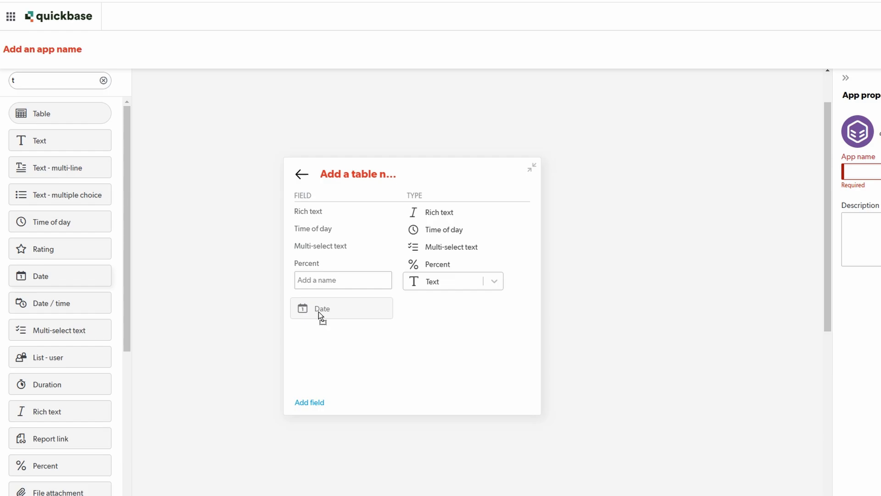
pyautogui.click(341, 308)
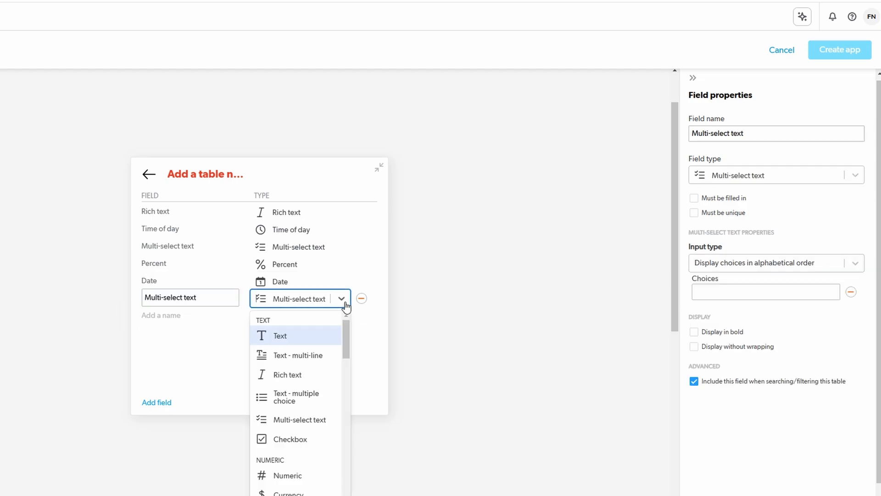
pyautogui.scroll(-3)
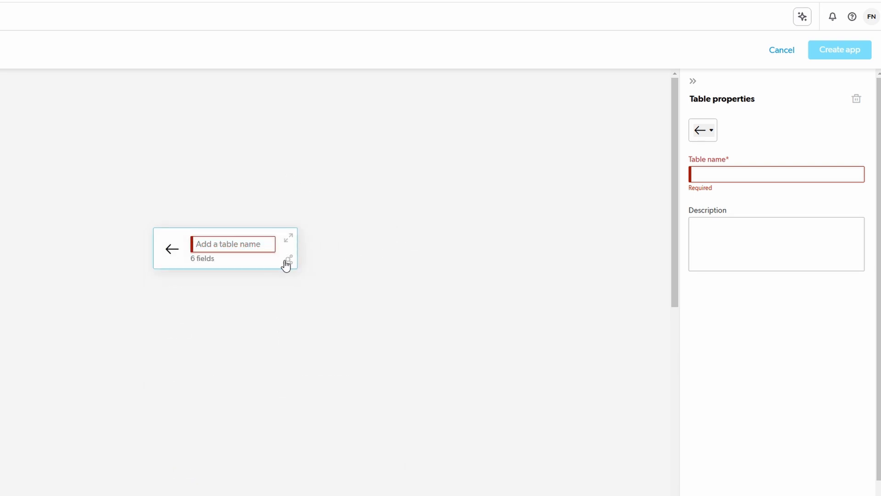
pyautogui.click(286, 261)
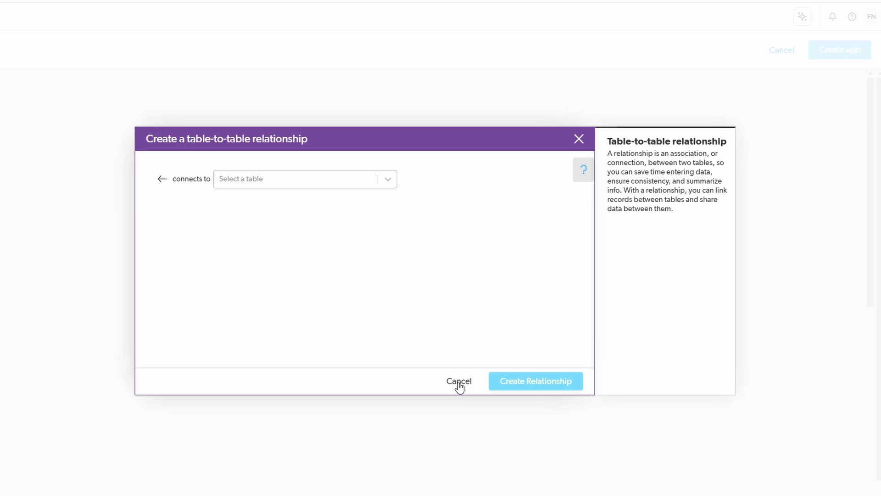
pyautogui.click(304, 179)
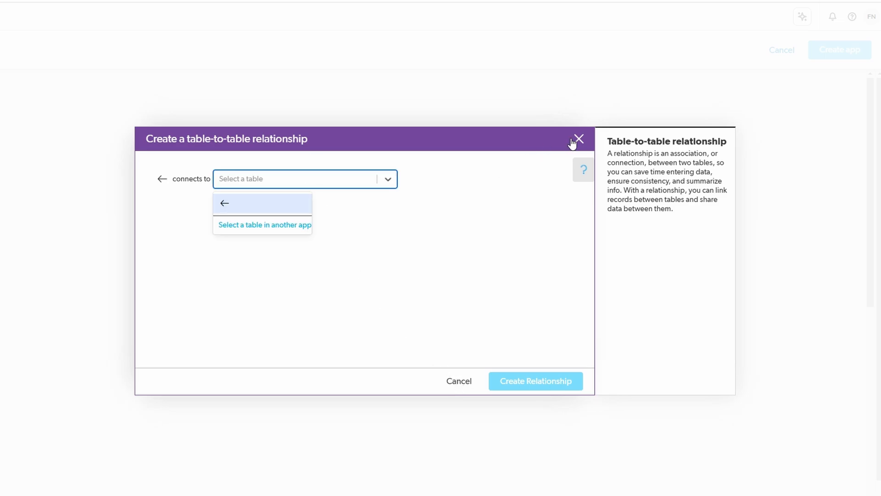
pyautogui.click(578, 139)
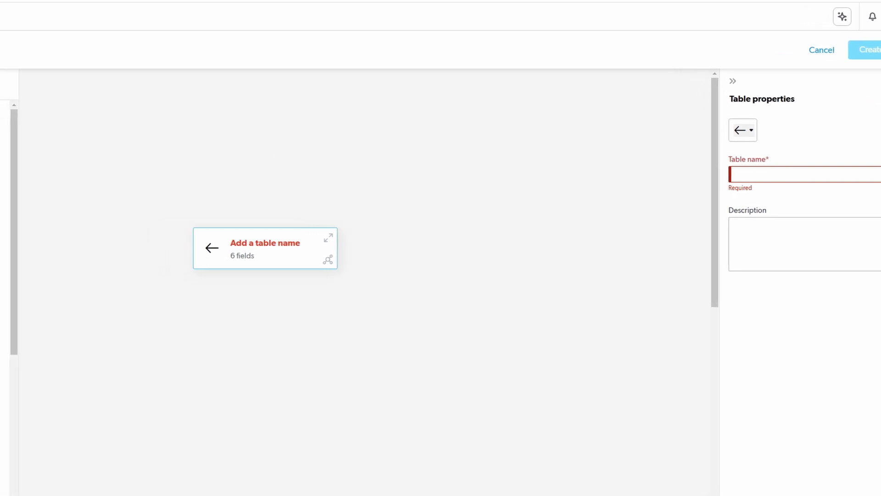
pyautogui.click(821, 49)
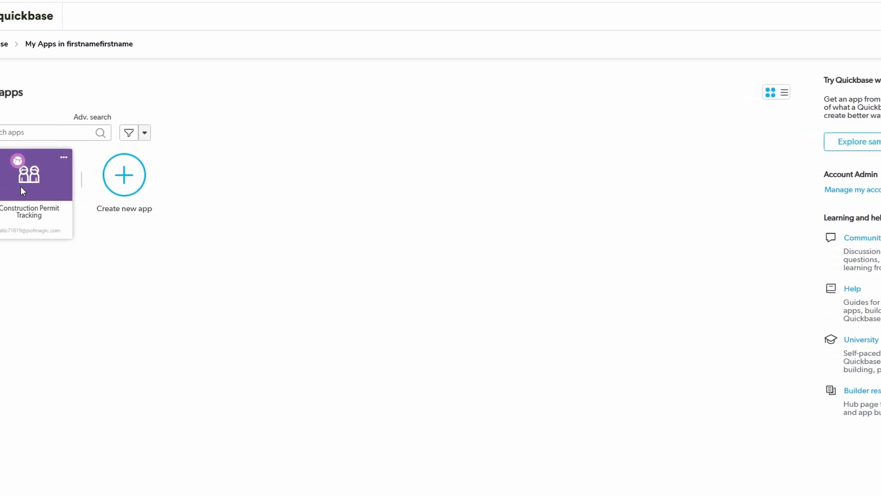
# Open the Construction Permit Tracking app and its Projects table, dismissing the new-table options.
pyautogui.click(35, 174)
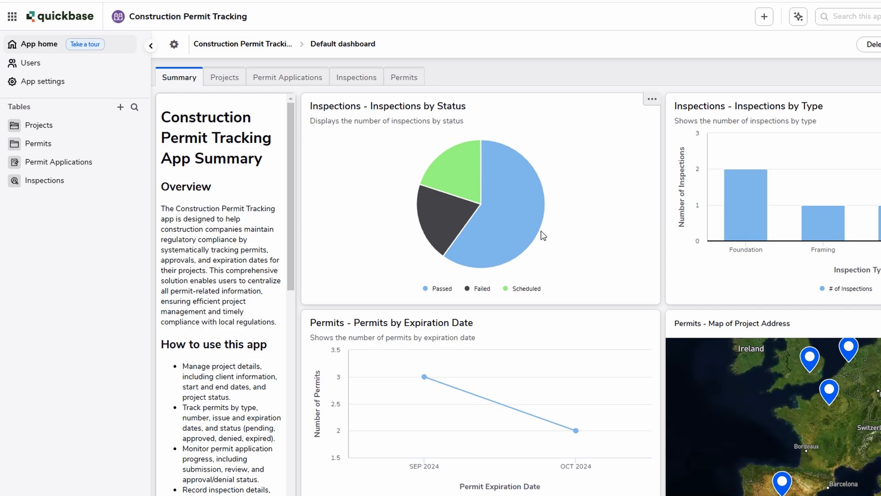
pyautogui.moveTo(54, 126)
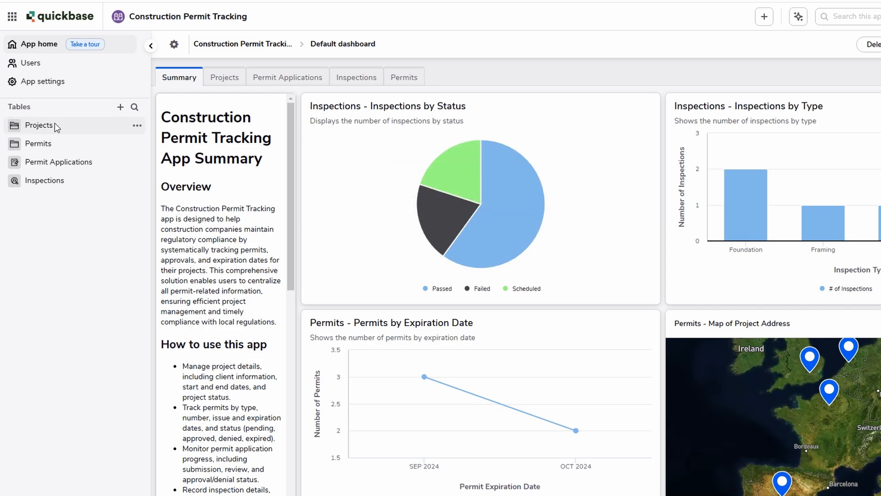
pyautogui.click(39, 126)
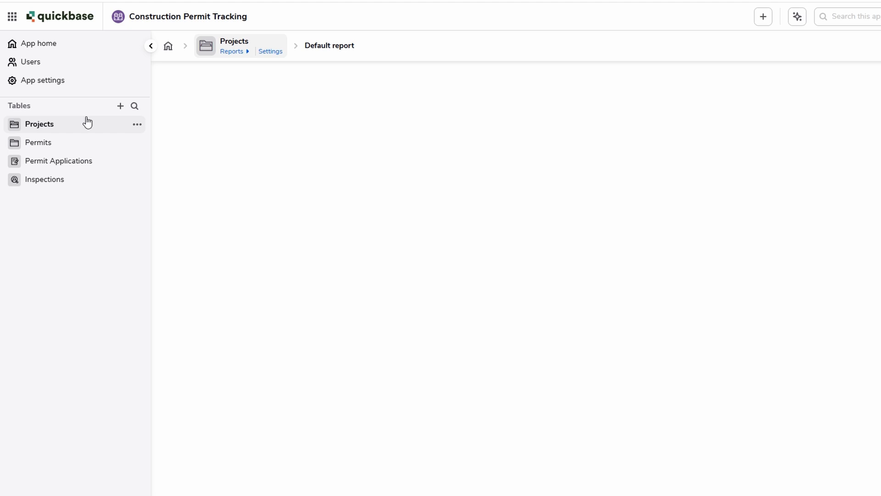
pyautogui.click(120, 106)
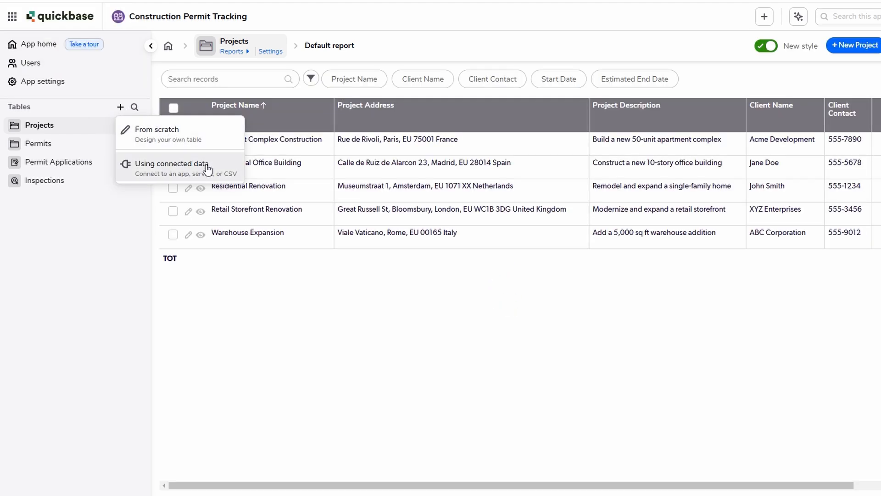
pyautogui.click(341, 305)
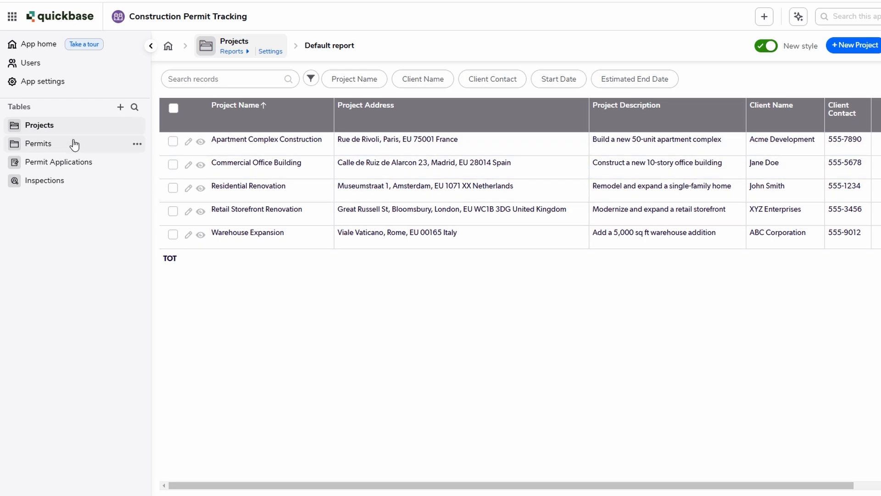
# Look through the Permits and Permit Applications tables, then return to the app's home dashboard Projects page.
pyautogui.click(39, 143)
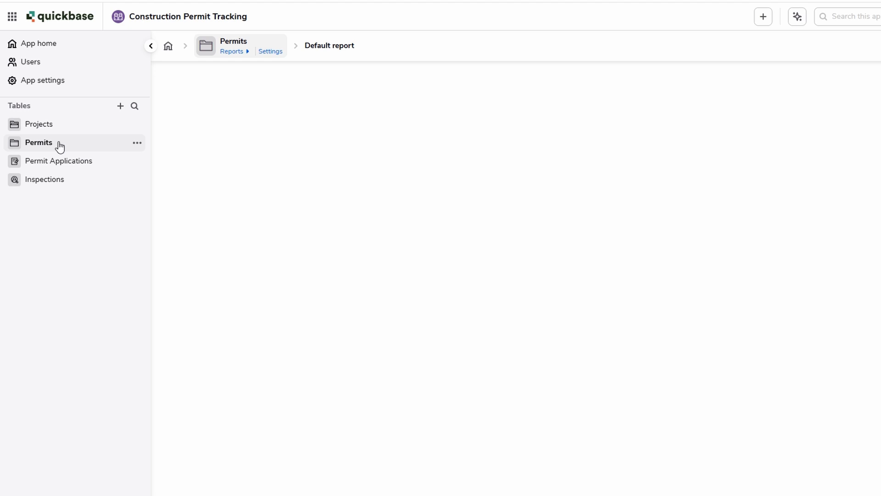
pyautogui.click(39, 142)
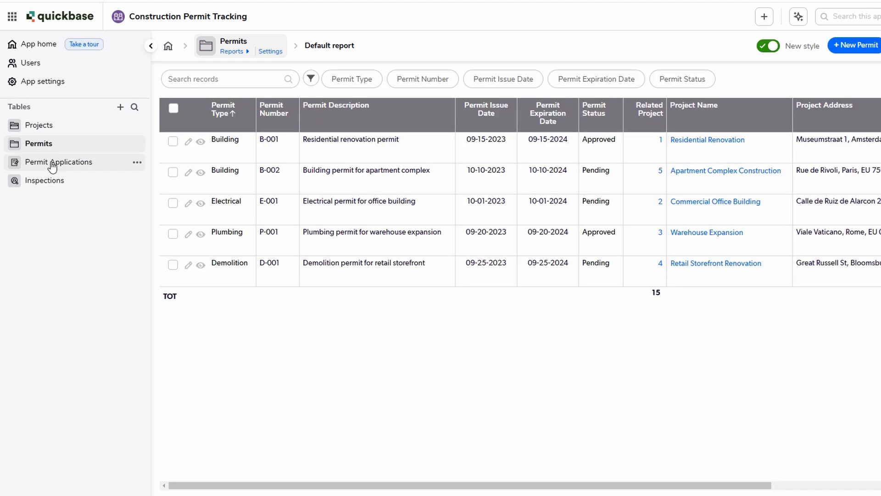
pyautogui.click(59, 161)
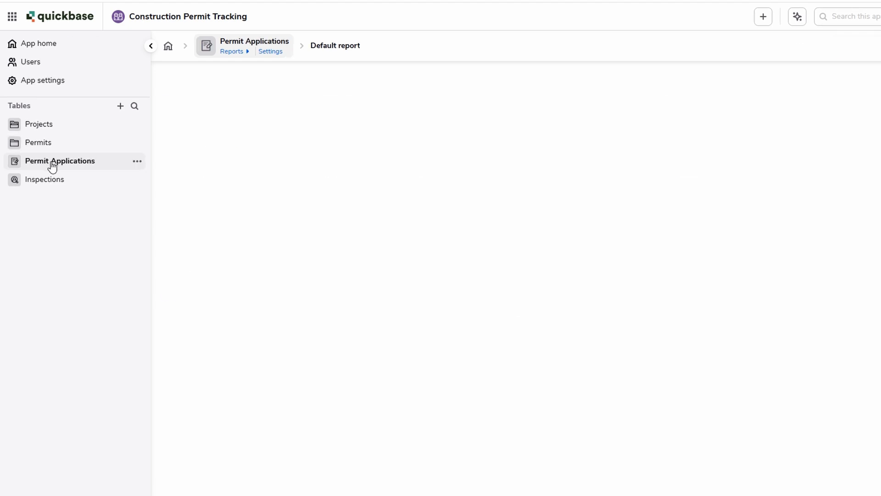
pyautogui.click(59, 161)
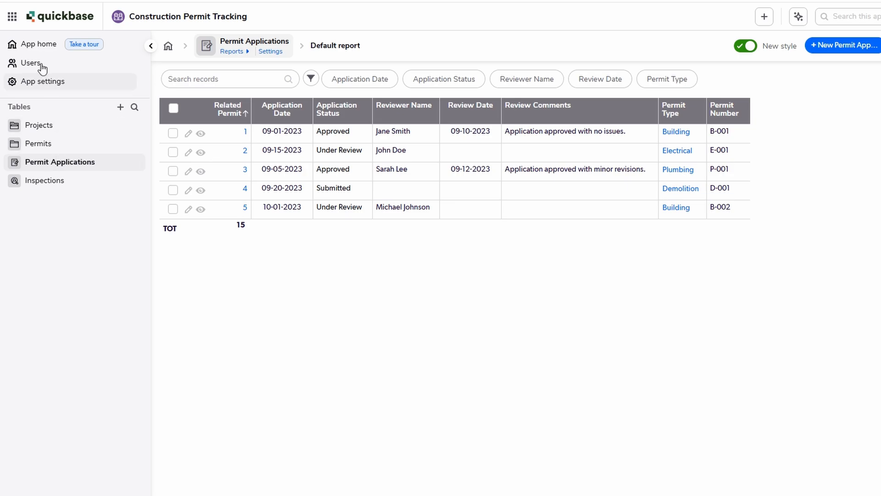
pyautogui.click(38, 44)
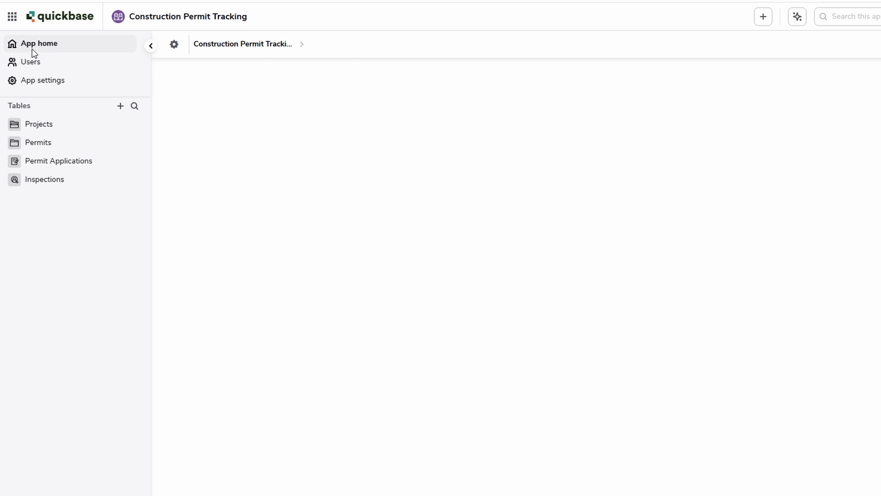
pyautogui.click(39, 44)
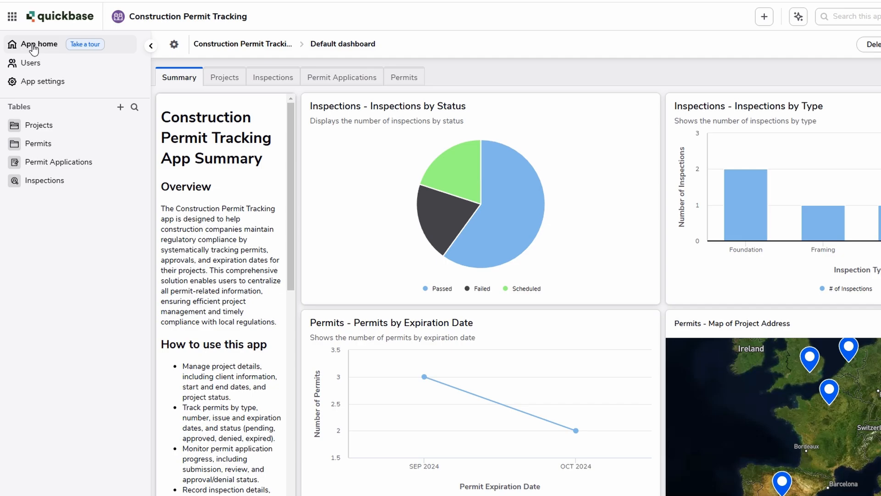
pyautogui.moveTo(218, 81)
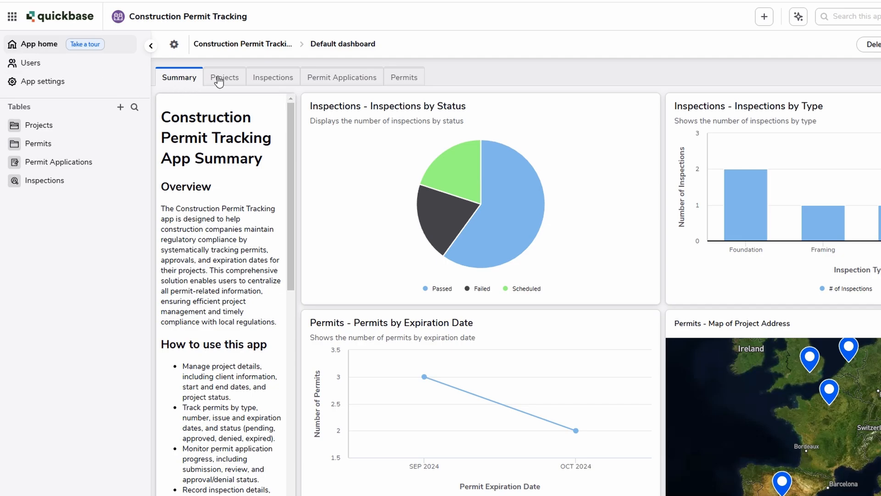
pyautogui.click(224, 77)
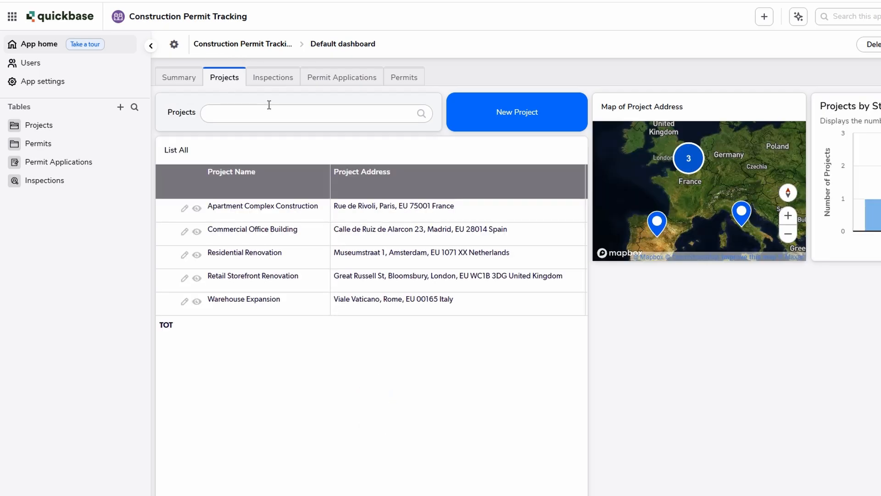
pyautogui.moveTo(396, 39)
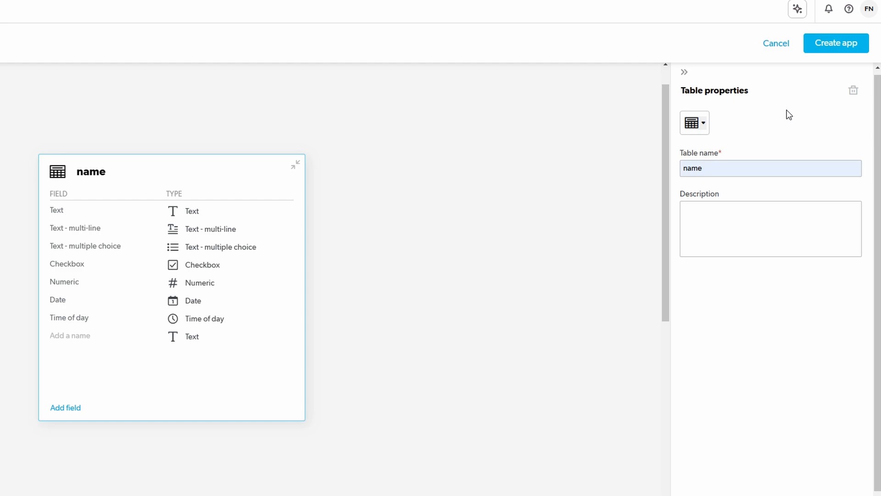
pyautogui.moveTo(835, 43)
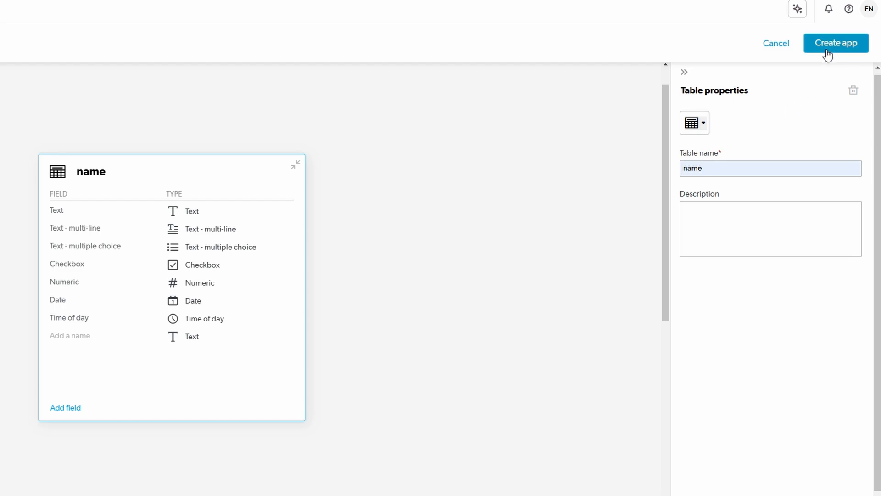
pyautogui.moveTo(792, 95)
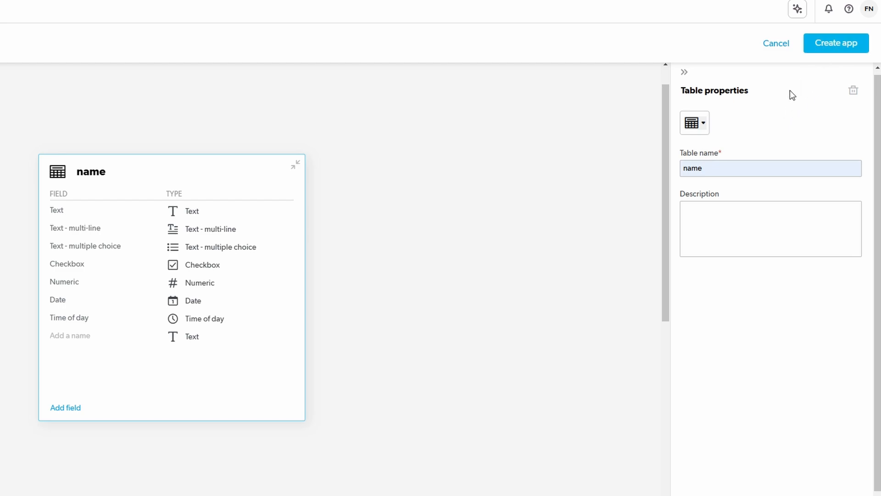
# Create the app from the designed table named 'name' and load its empty default report.
pyautogui.click(835, 43)
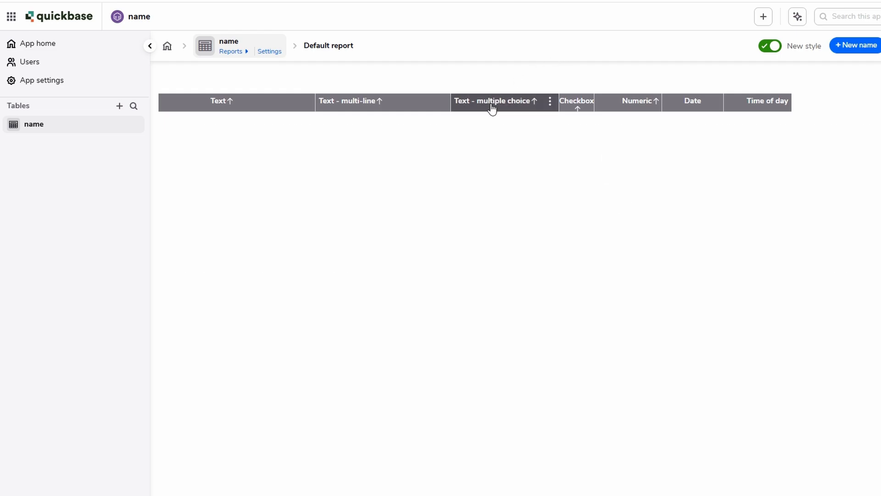
# Go back to My apps and reopen the Construction Permit Tracking app dashboard.
pyautogui.click(493, 101)
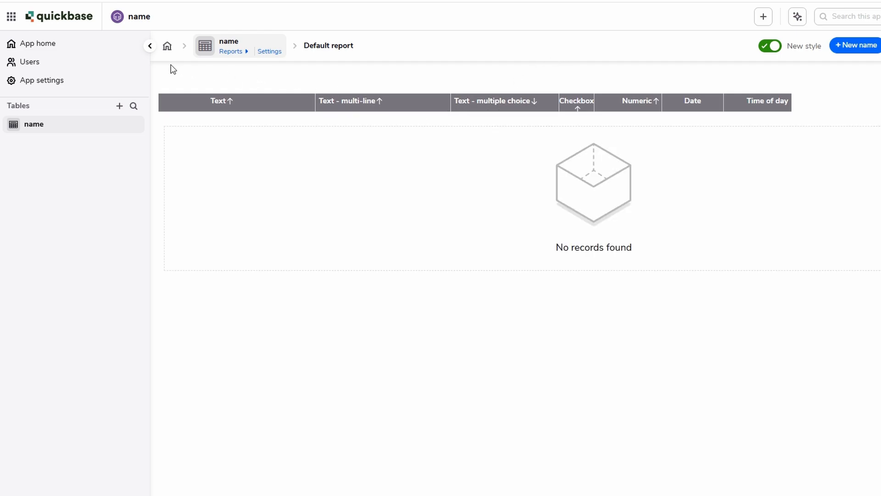
pyautogui.click(58, 15)
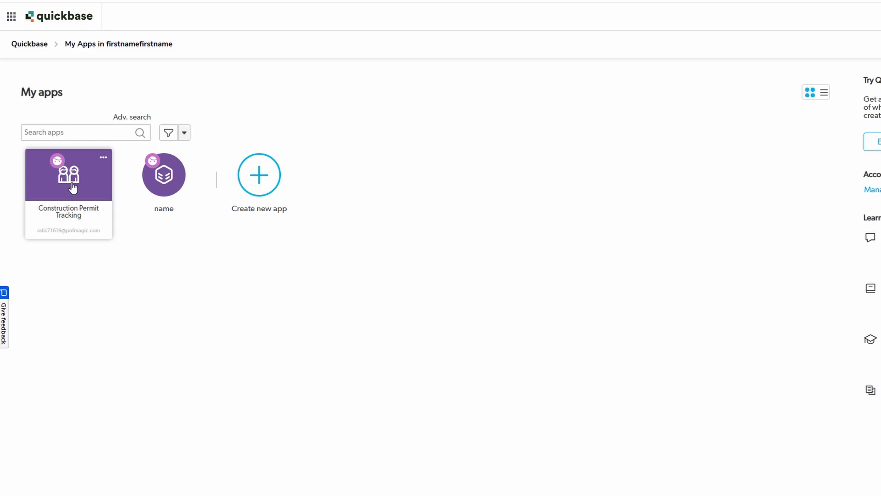
pyautogui.click(68, 174)
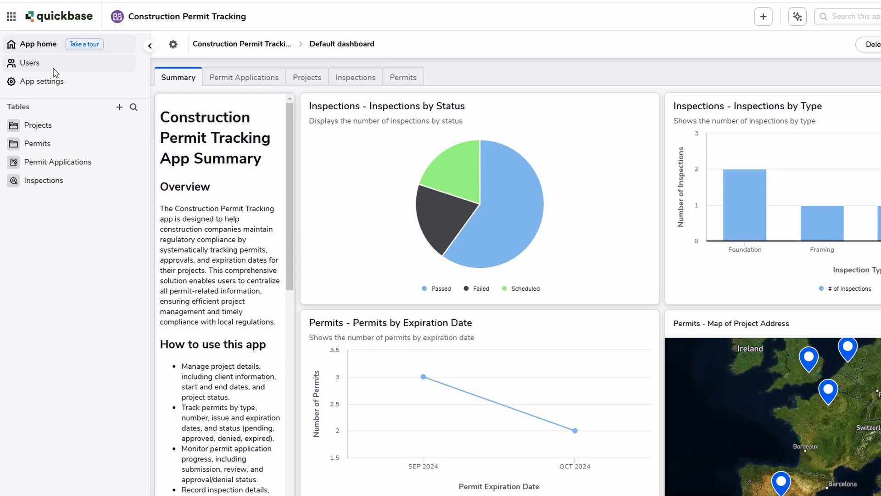
pyautogui.click(30, 62)
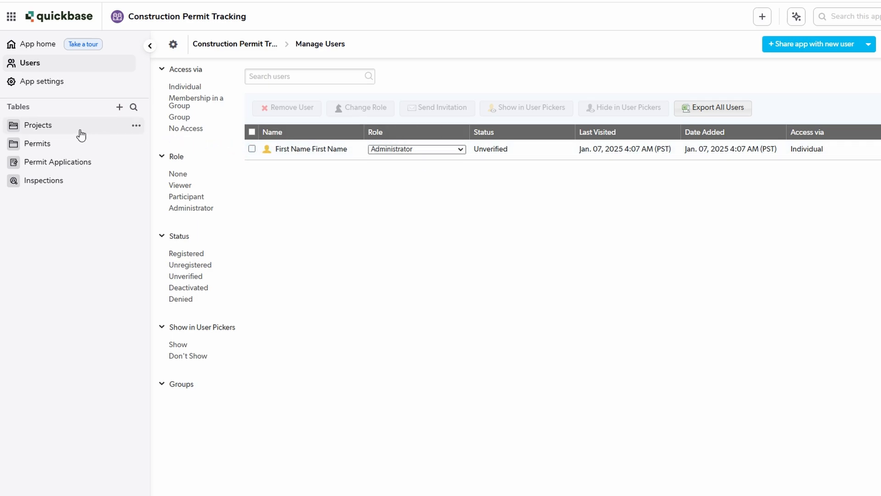
pyautogui.moveTo(76, 106)
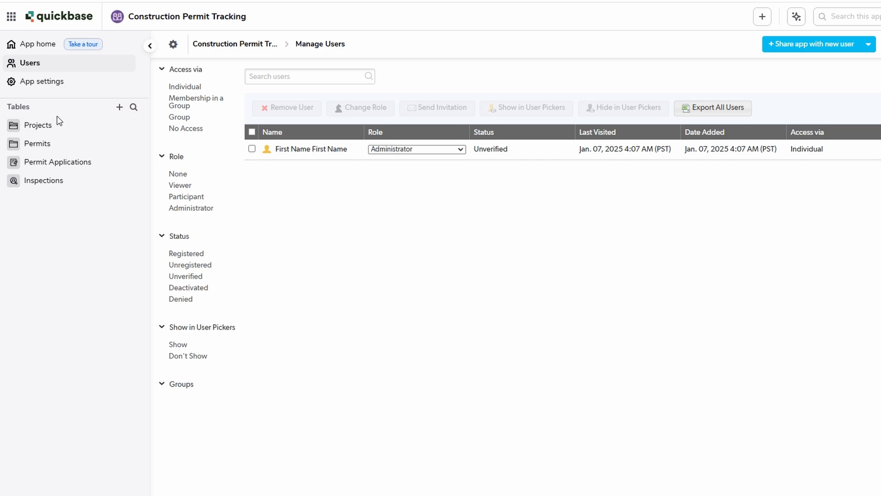
pyautogui.click(150, 46)
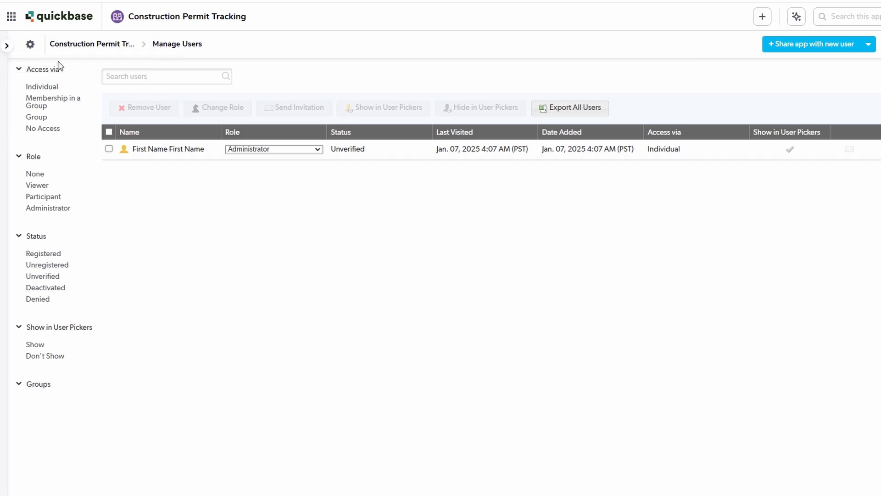
pyautogui.click(7, 44)
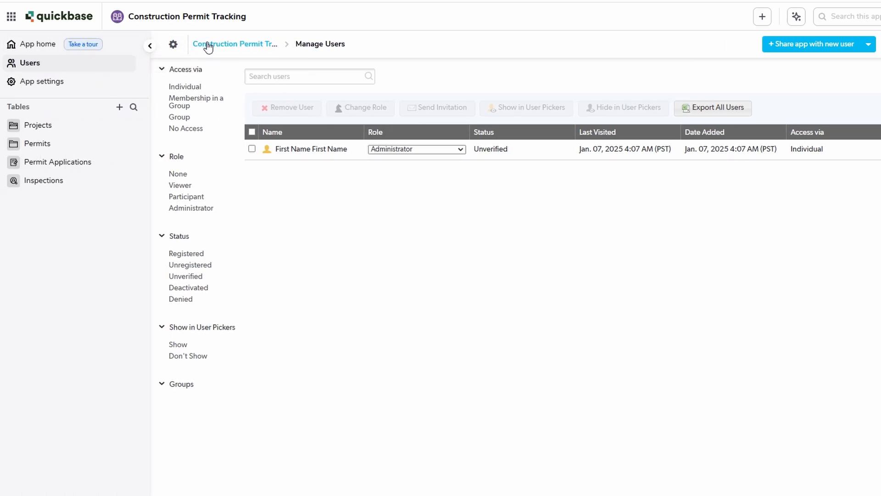
pyautogui.click(38, 44)
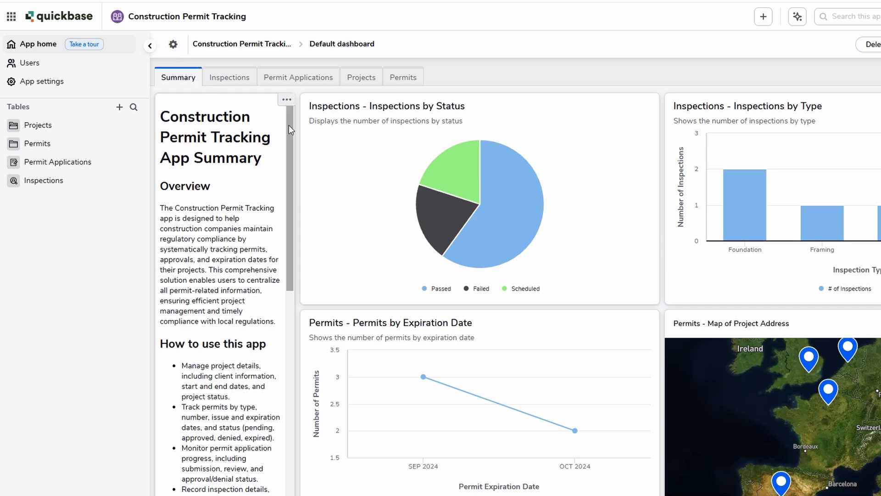
pyautogui.scroll(-3)
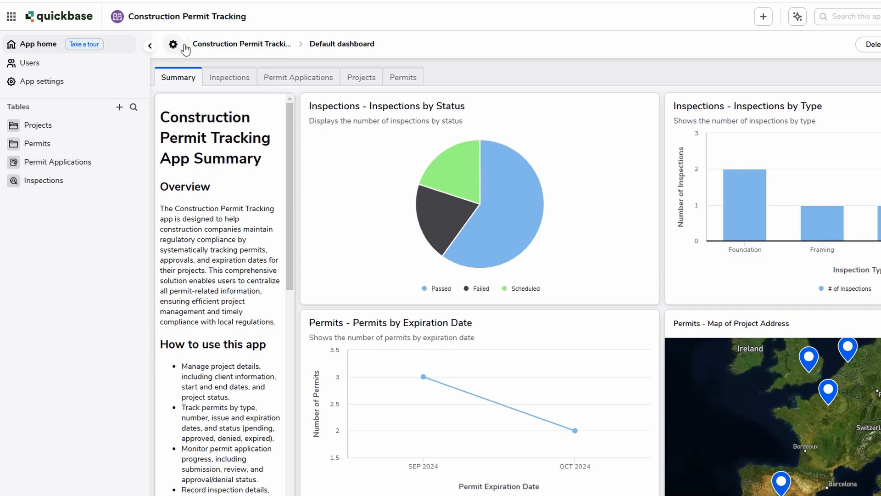
# Visit the app's settings overview, then load the Projects table's default report of five projects.
pyautogui.click(173, 44)
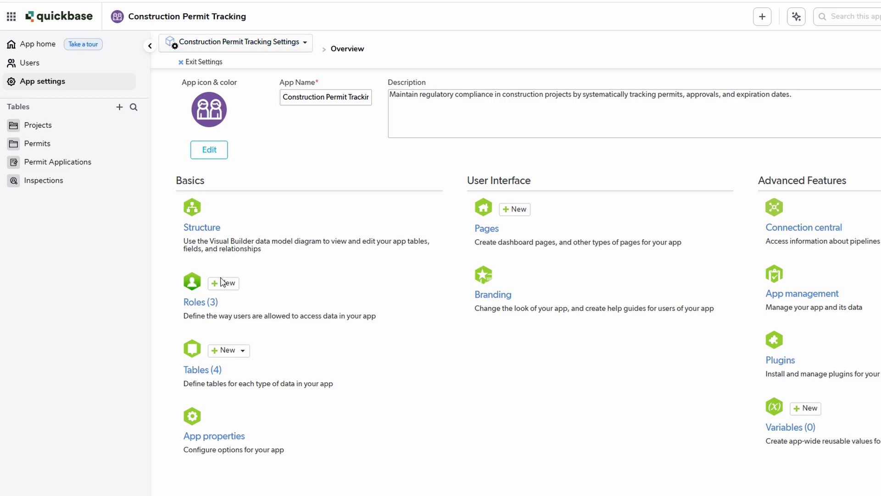
pyautogui.moveTo(379, 297)
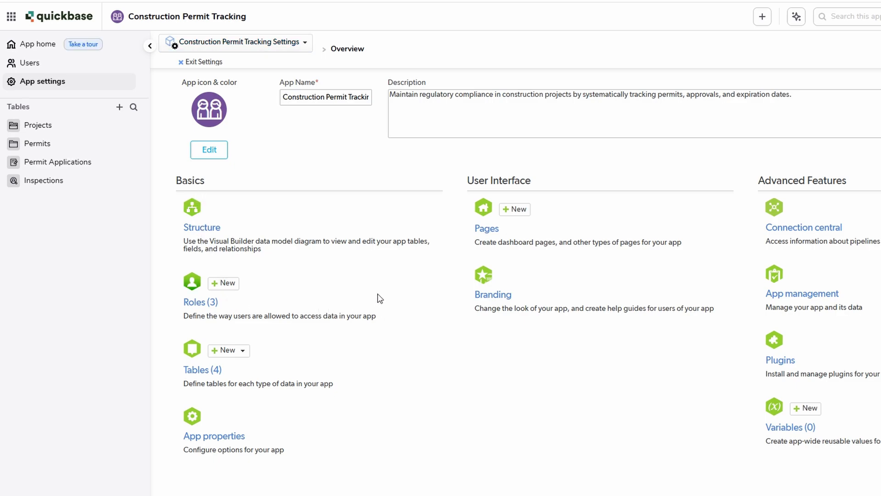
pyautogui.moveTo(38, 124)
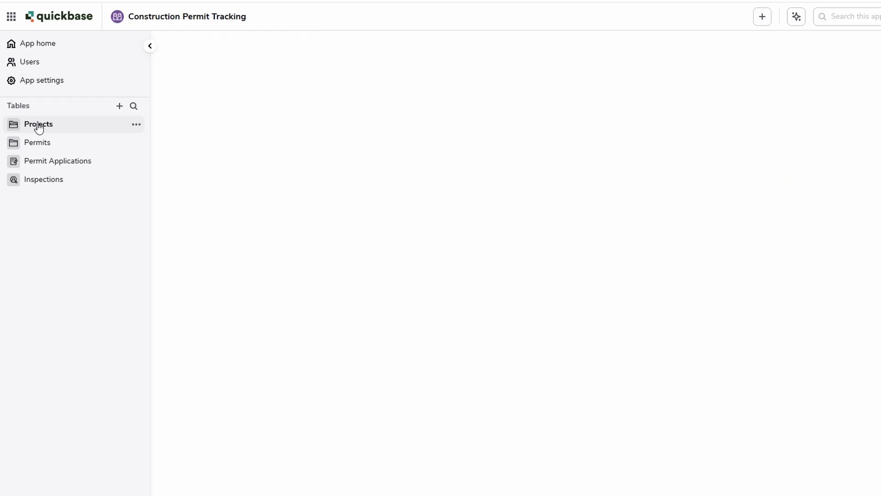
pyautogui.click(39, 124)
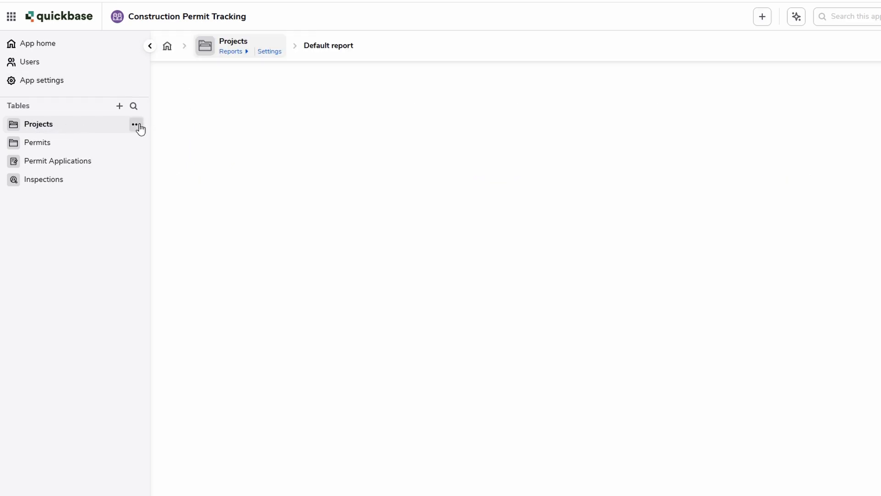
pyautogui.click(135, 125)
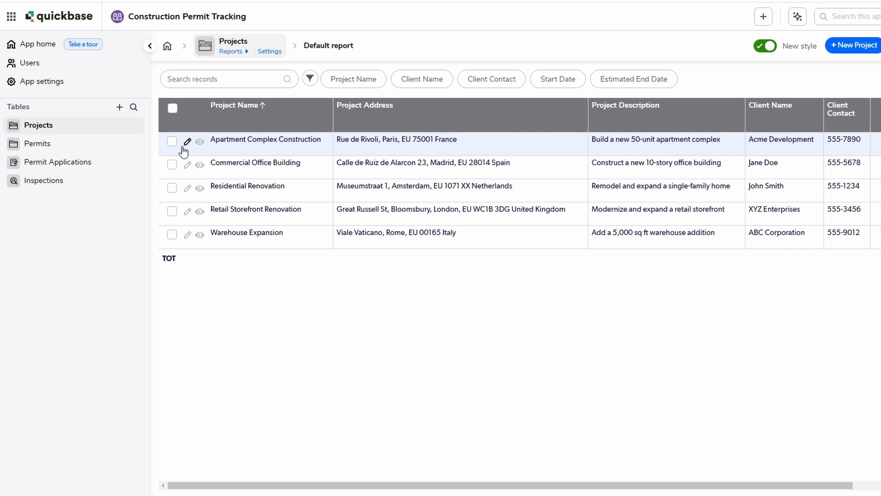
# Select the Apartment Complex Construction project and review its edit form with the Paris address.
pyautogui.click(173, 141)
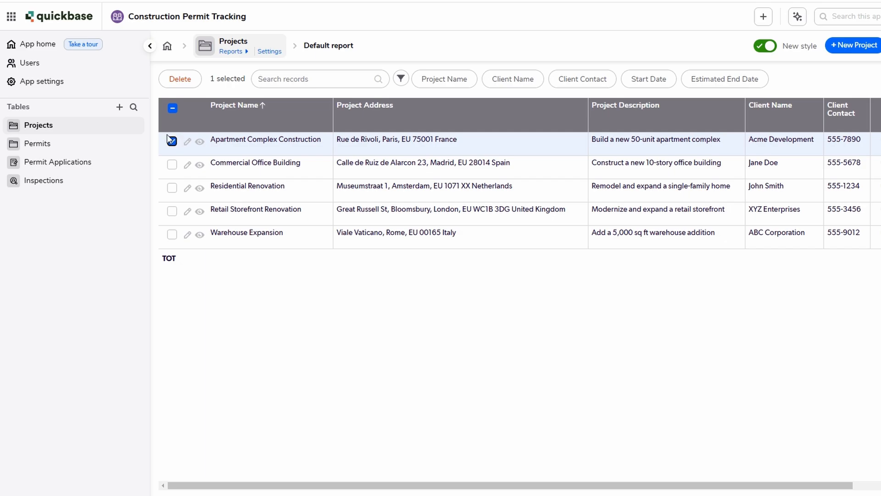
pyautogui.click(172, 142)
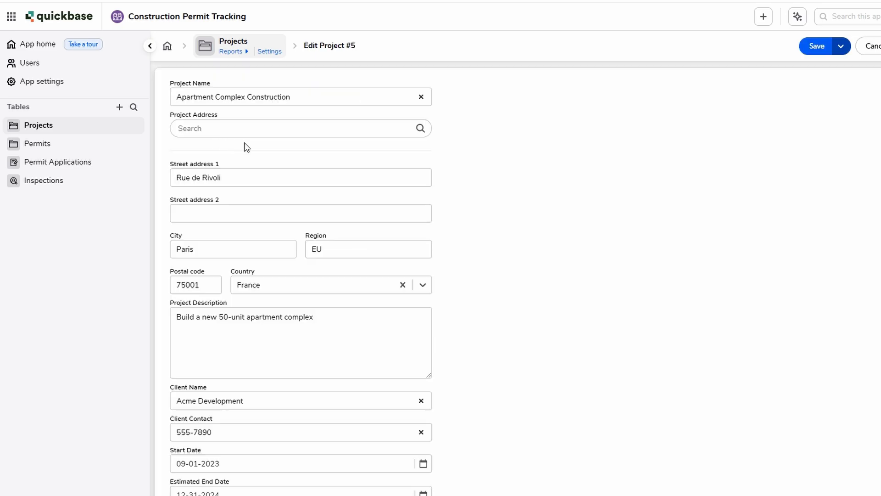
pyautogui.scroll(-3)
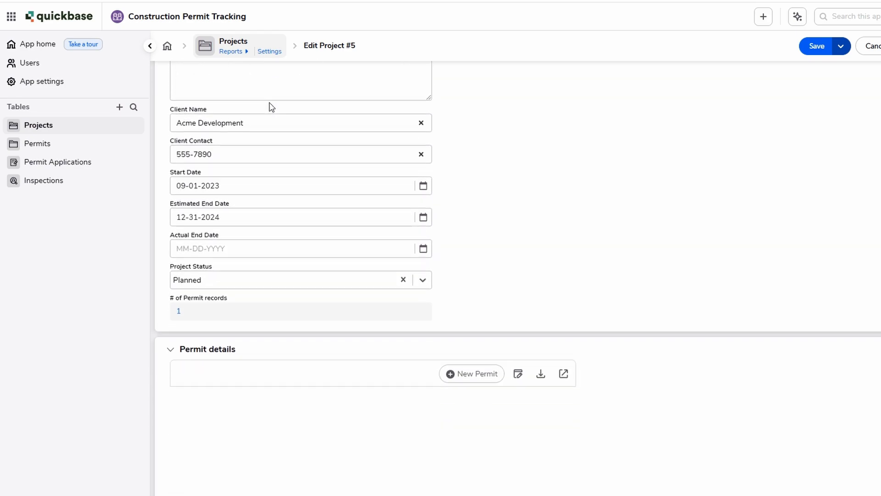
pyautogui.scroll(-3)
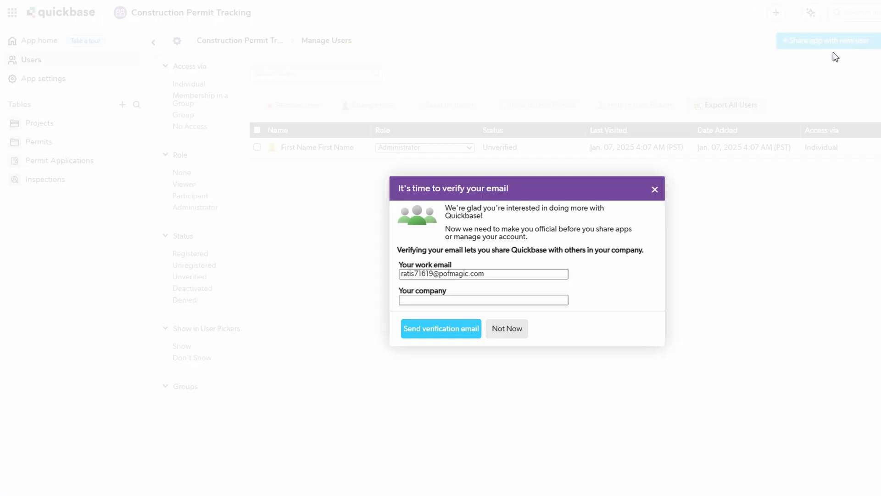
pyautogui.moveTo(677, 211)
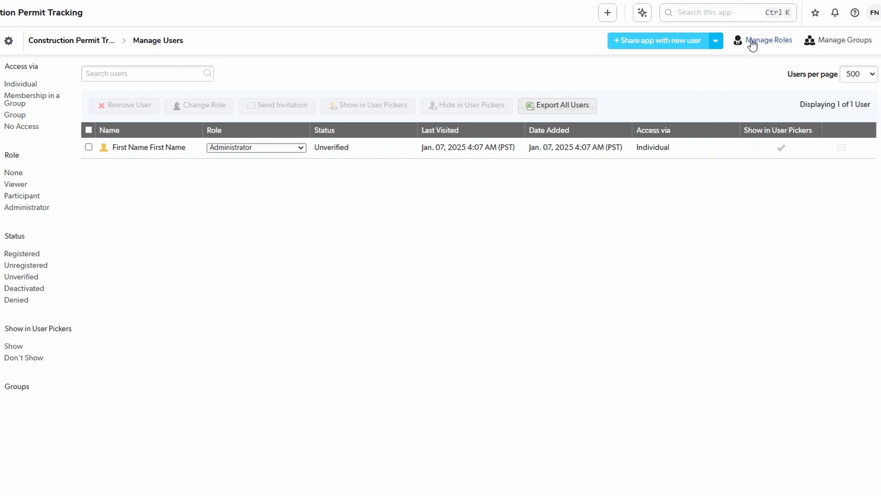
# View the Roles list with Viewer, Participant and Administrator, then go to the Expenses module's default dashboard.
pyautogui.click(767, 40)
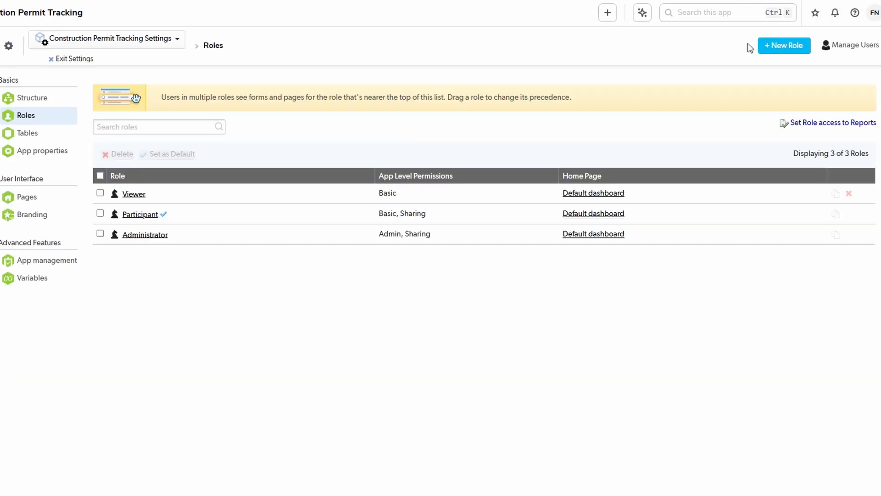
pyautogui.moveTo(504, 153)
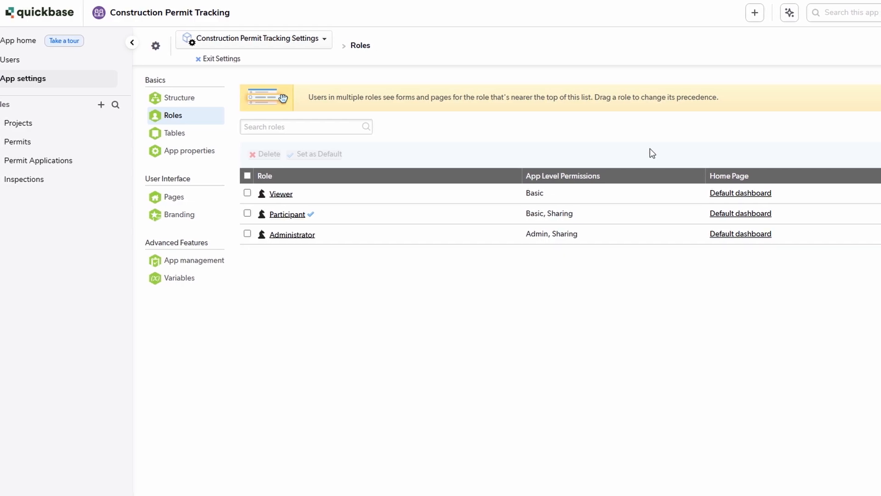
pyautogui.click(131, 43)
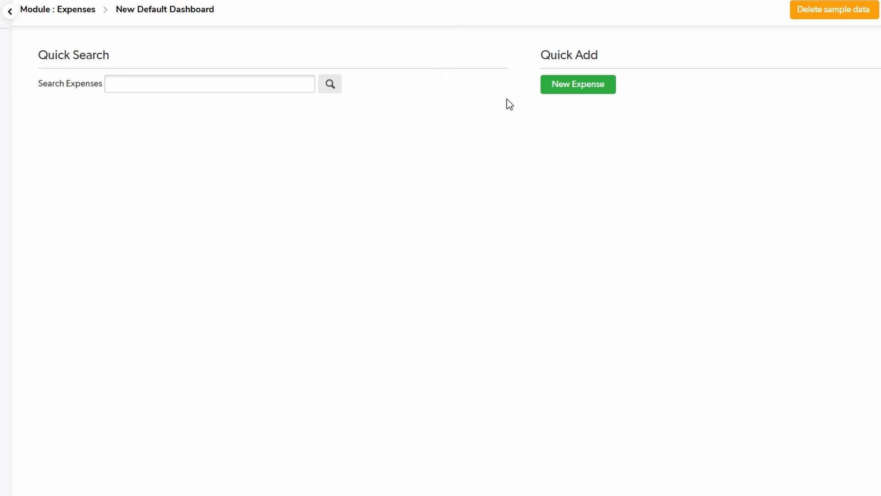
pyautogui.moveTo(580, 92)
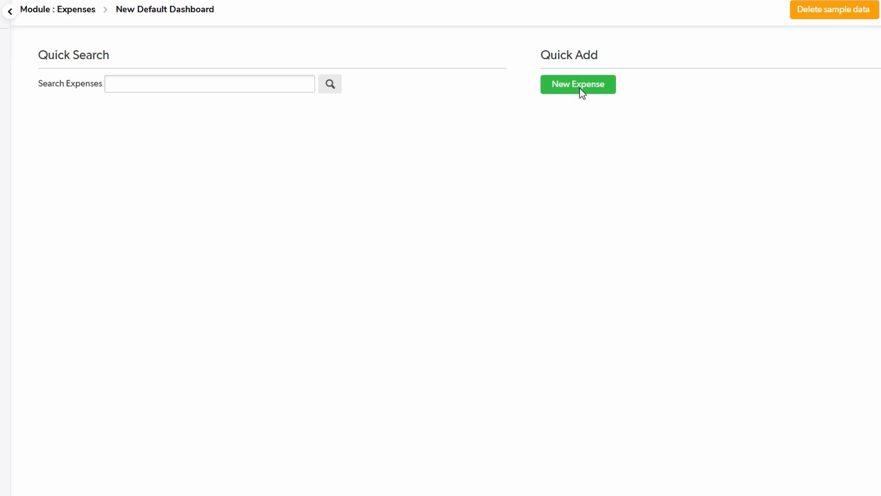
# Start a new expense record and begin entering its Expense Amount.
pyautogui.click(577, 84)
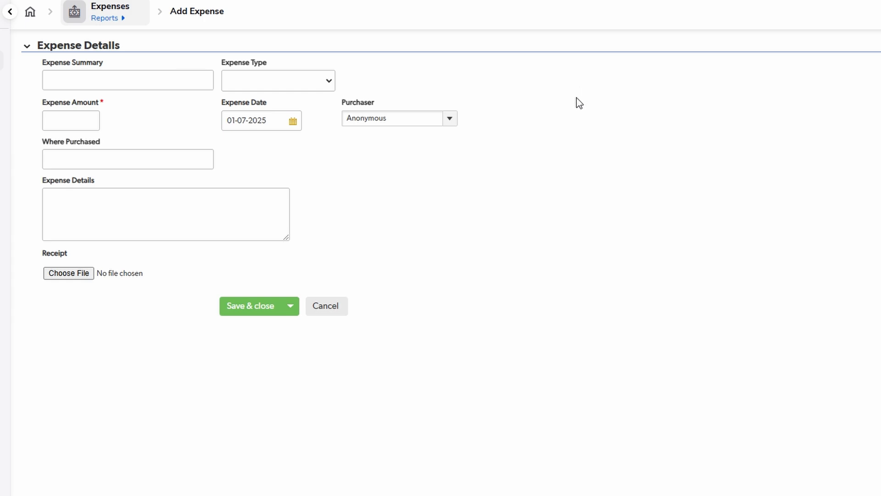
pyautogui.click(277, 80)
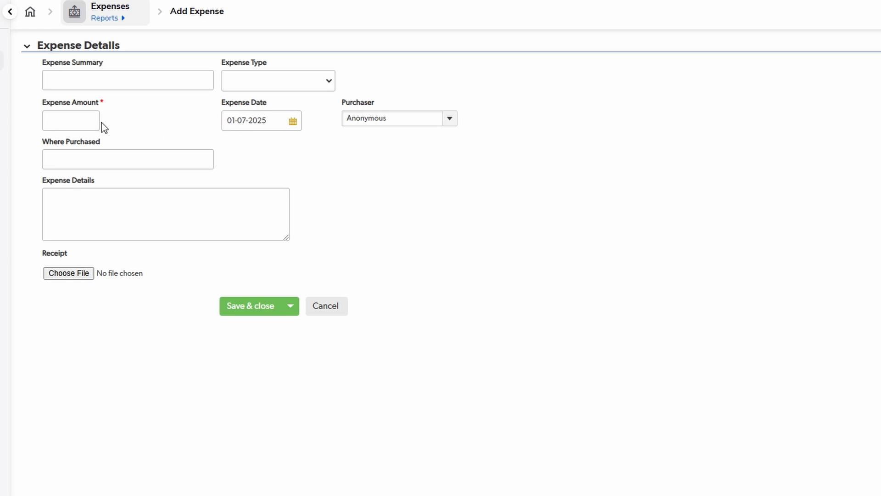
pyautogui.click(71, 120)
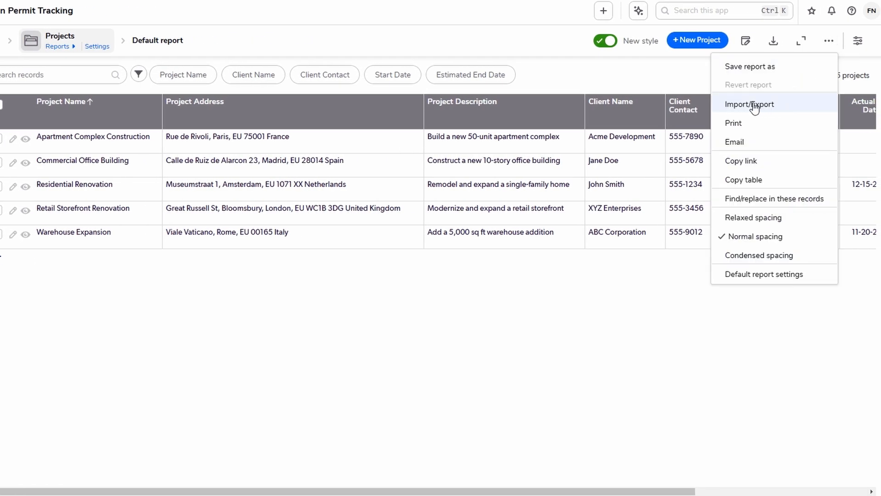
# View the report's import/export options and browse the Quickbase site's pre-built integrations.
pyautogui.click(750, 104)
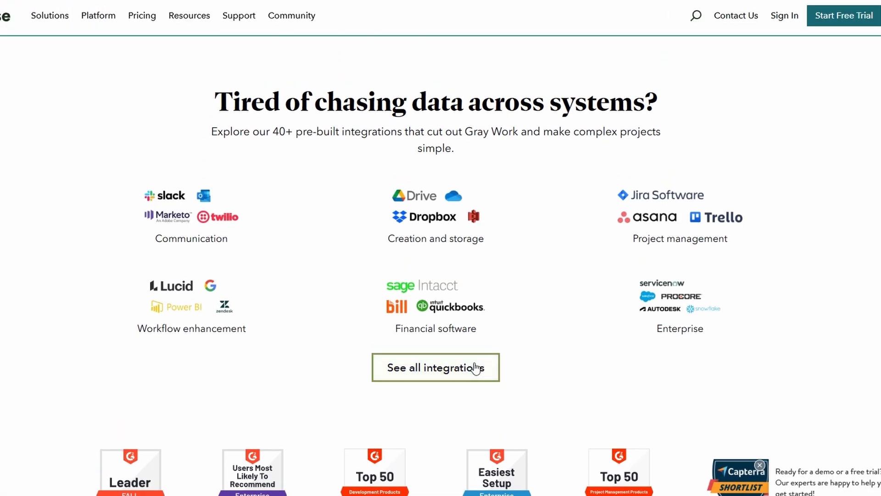
pyautogui.moveTo(521, 343)
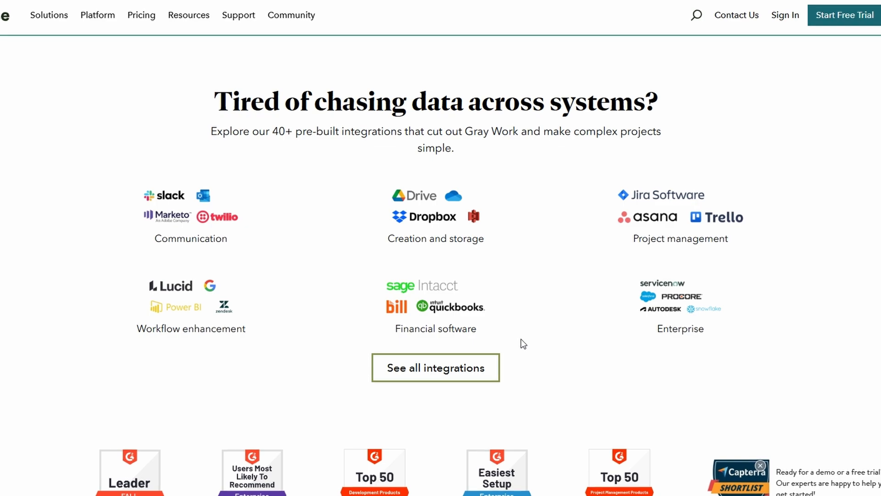
pyautogui.scroll(-3)
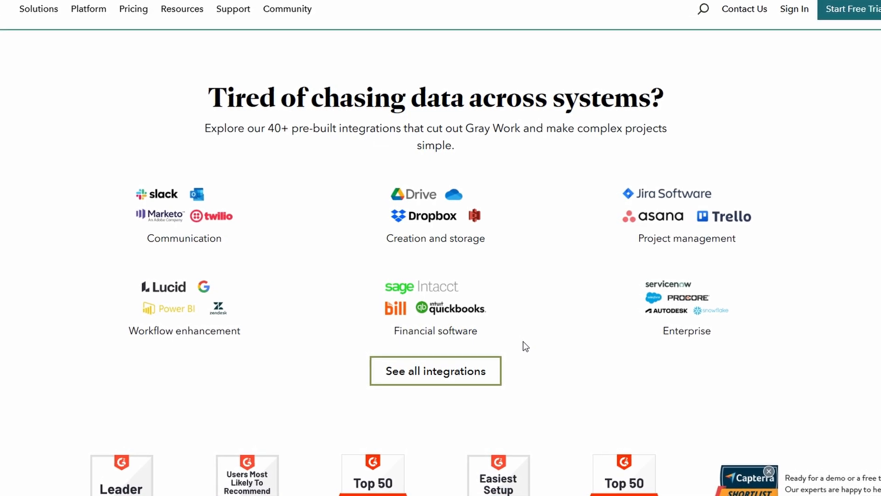
pyautogui.scroll(-3)
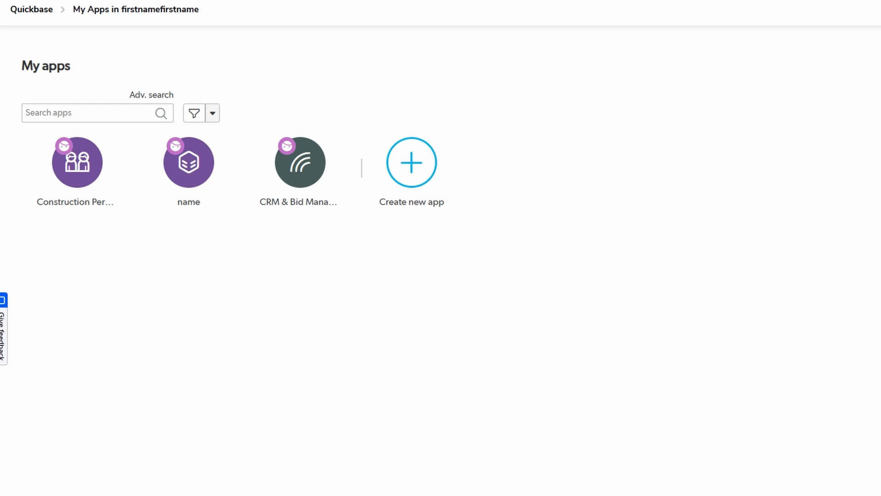
# Reopen the Construction Permit Tracking app from My apps.
pyautogui.click(77, 163)
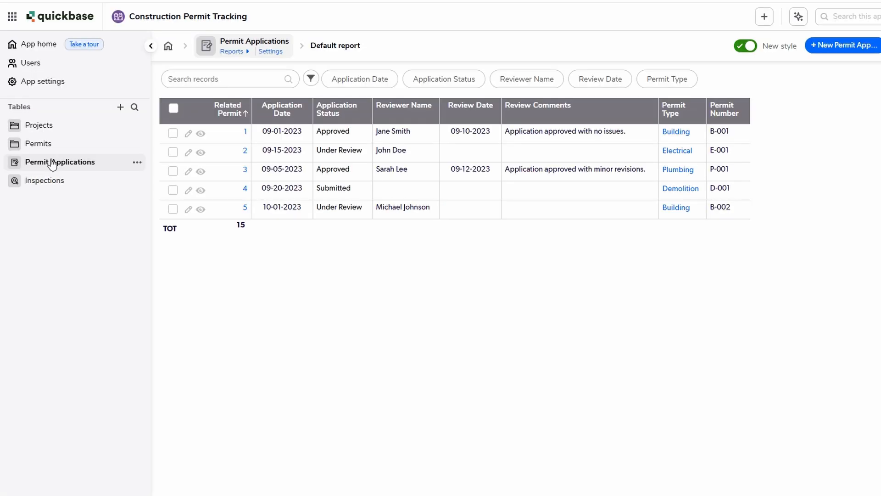